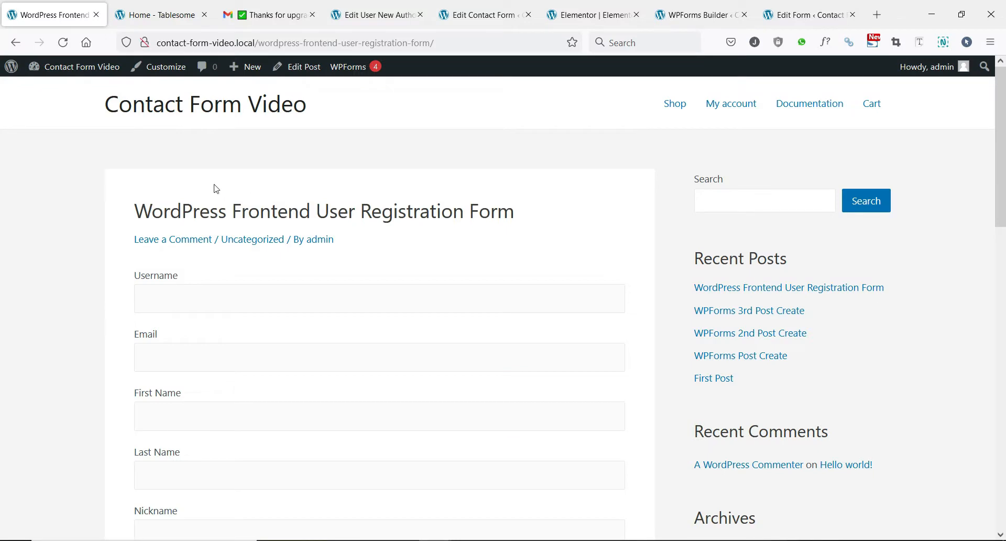
{"action": "mouse_move", "coordinate": [114, 175]}
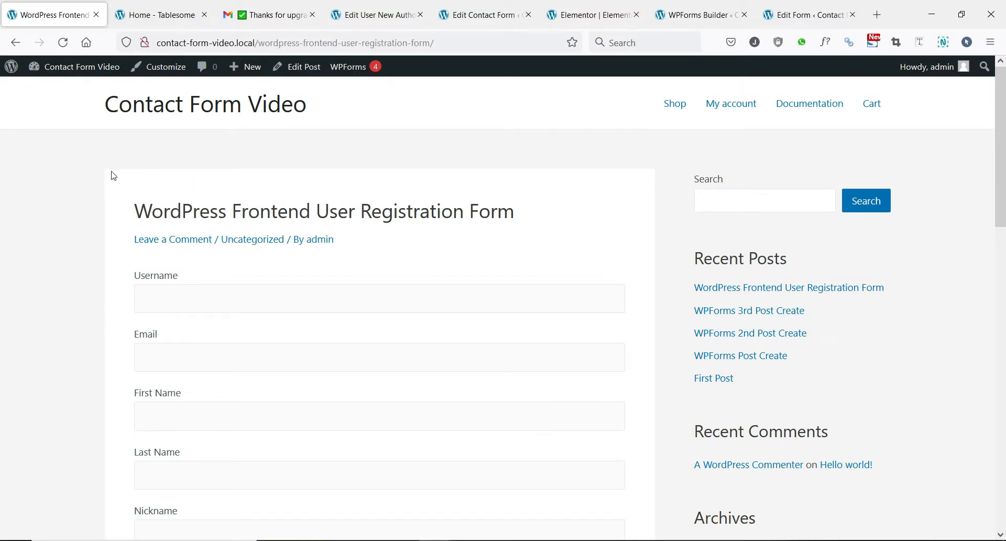
{"action": "mouse_move", "coordinate": [100, 219]}
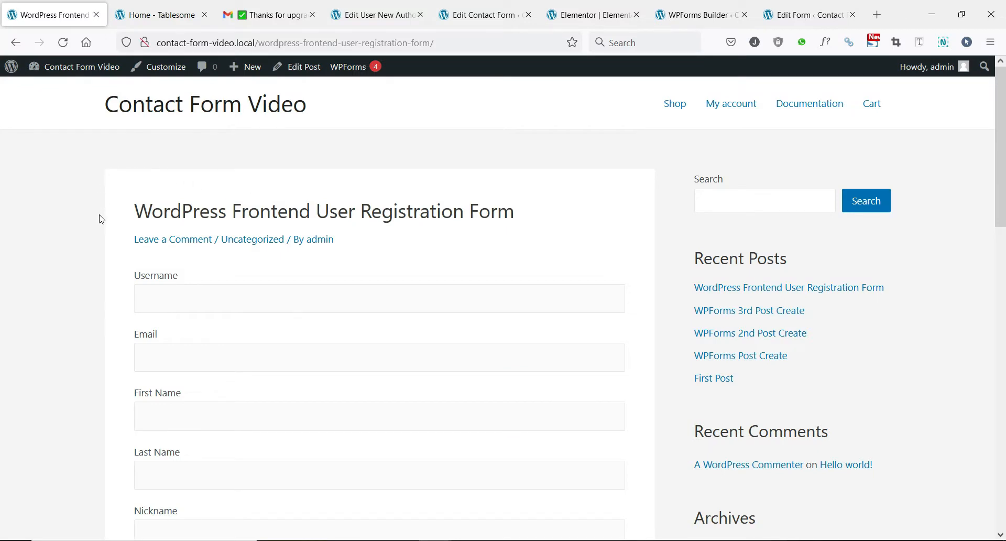
{"action": "mouse_move", "coordinate": [120, 228]}
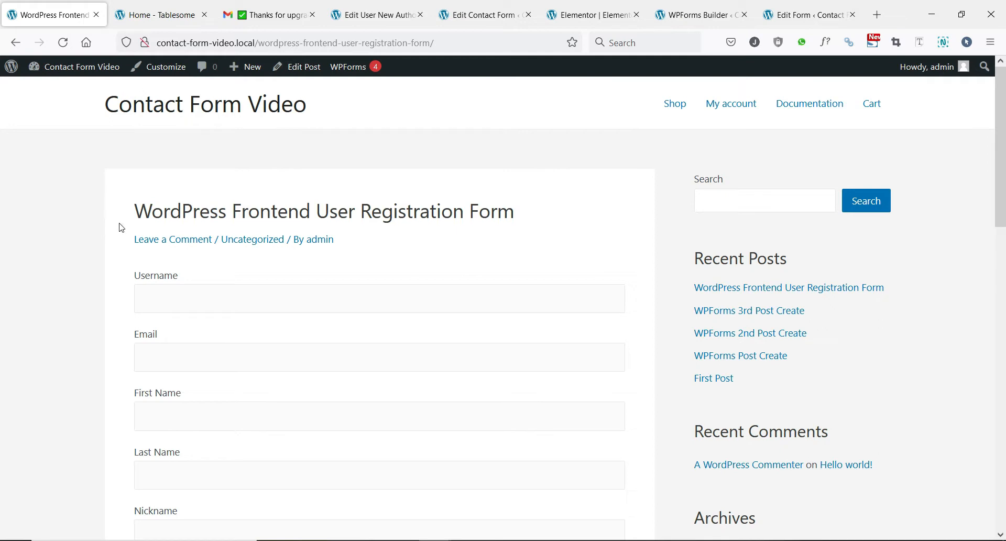
Step: Browse Tablesome's homepage down to Form Automation Actions, then return to the registration form page
{"action": "scroll", "scroll_direction": "down", "scroll_amount": 3}
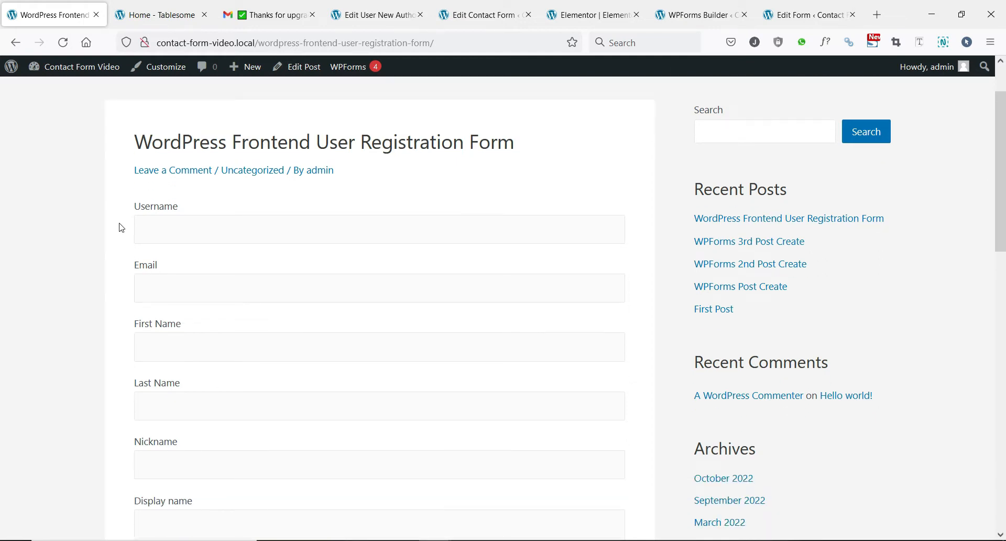
{"action": "scroll", "scroll_direction": "down", "scroll_amount": 3}
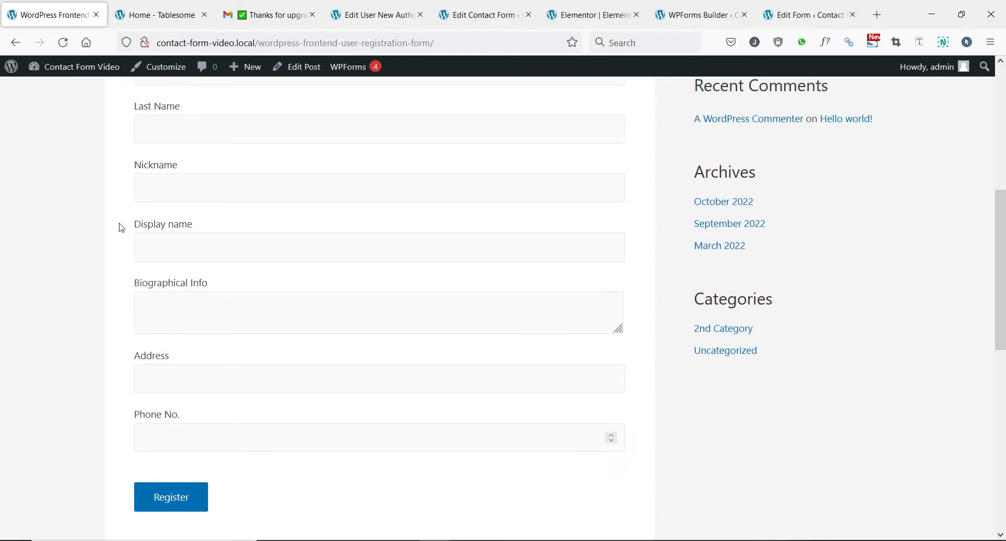
{"action": "scroll", "scroll_direction": "up", "scroll_amount": 3}
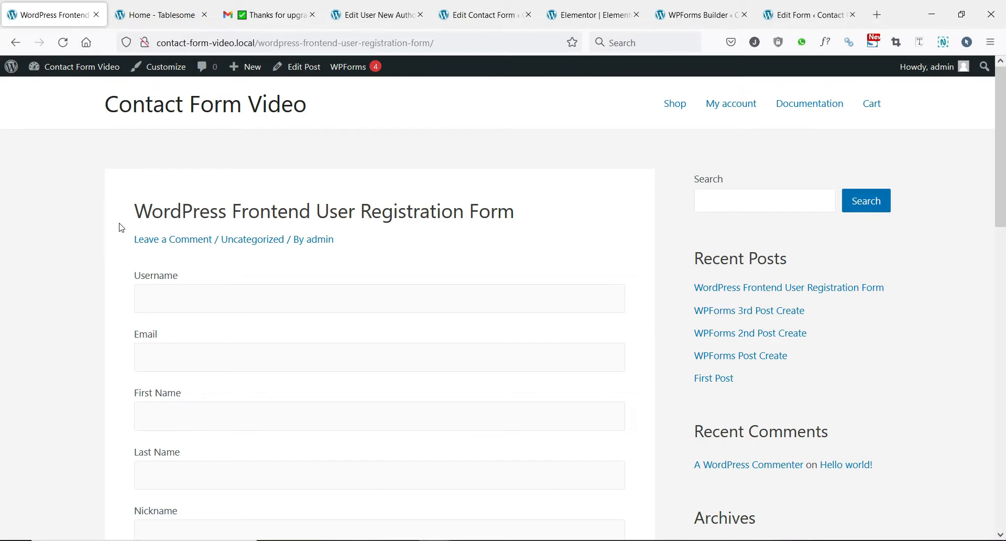
{"action": "mouse_move", "coordinate": [193, 62]}
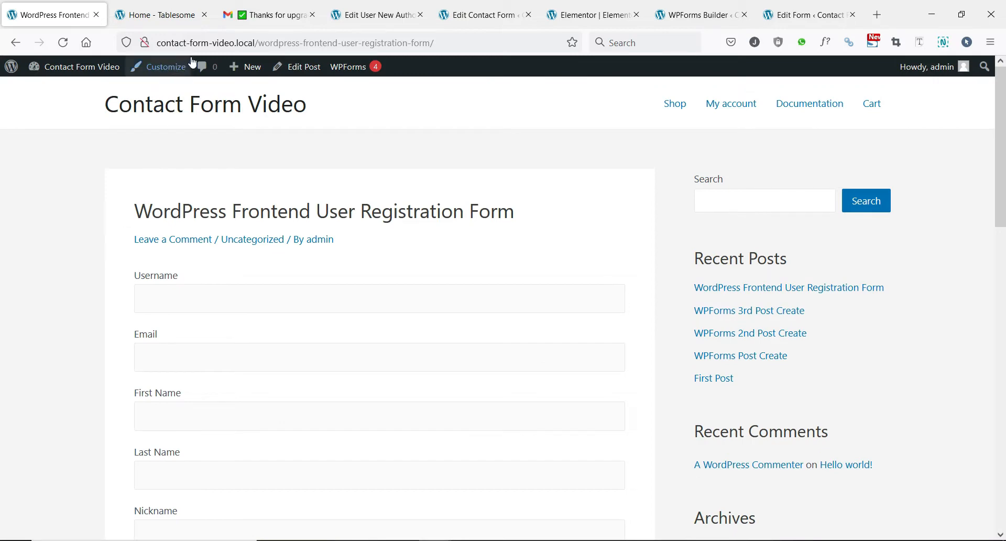
{"action": "left_click", "coordinate": [157, 14]}
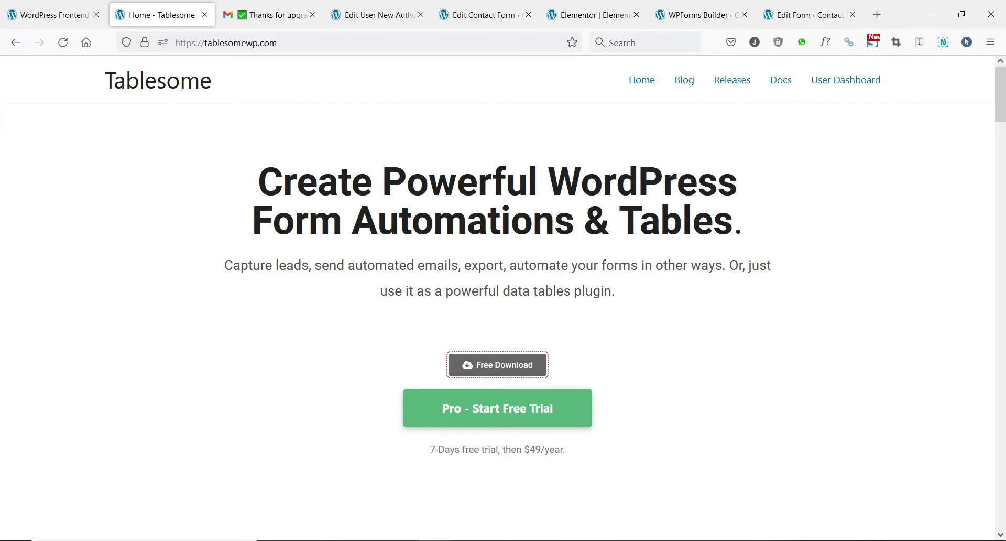
{"action": "scroll", "scroll_direction": "down", "scroll_amount": 3}
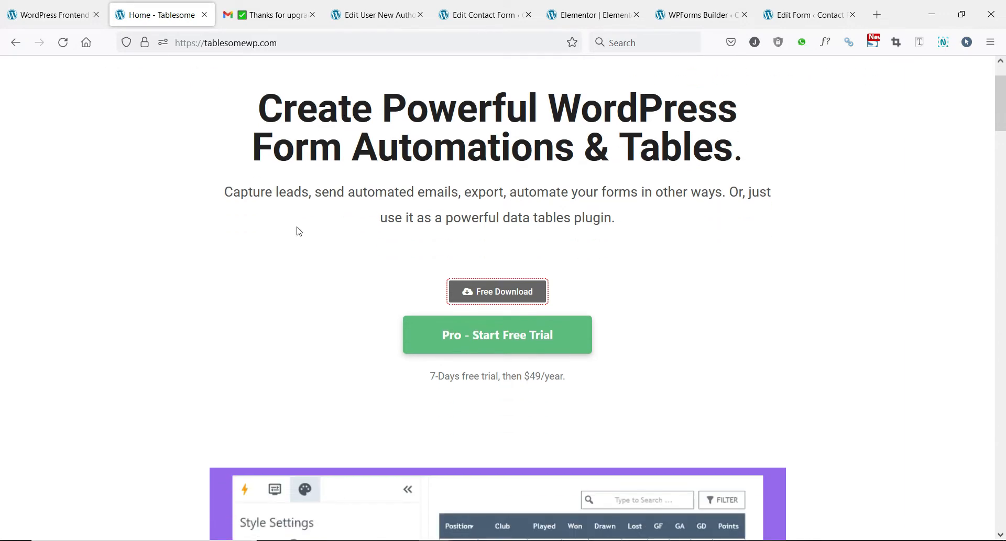
{"action": "scroll", "scroll_direction": "down", "scroll_amount": 3}
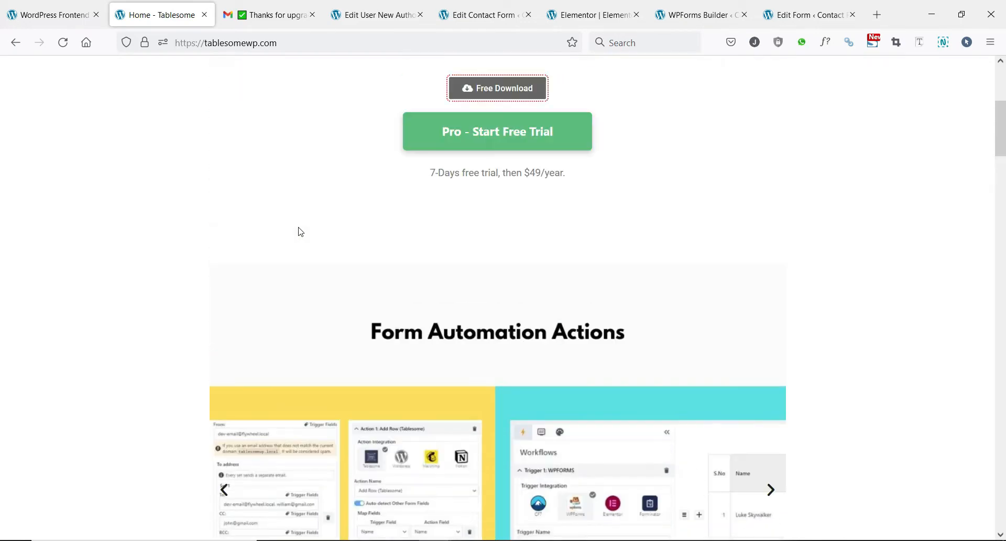
{"action": "left_click", "coordinate": [48, 15]}
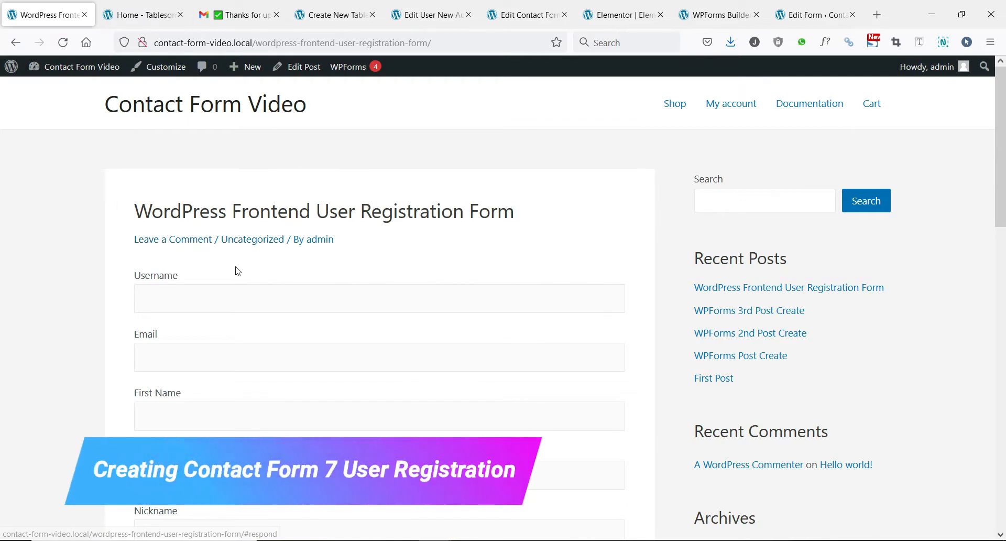
{"action": "mouse_move", "coordinate": [674, 103]}
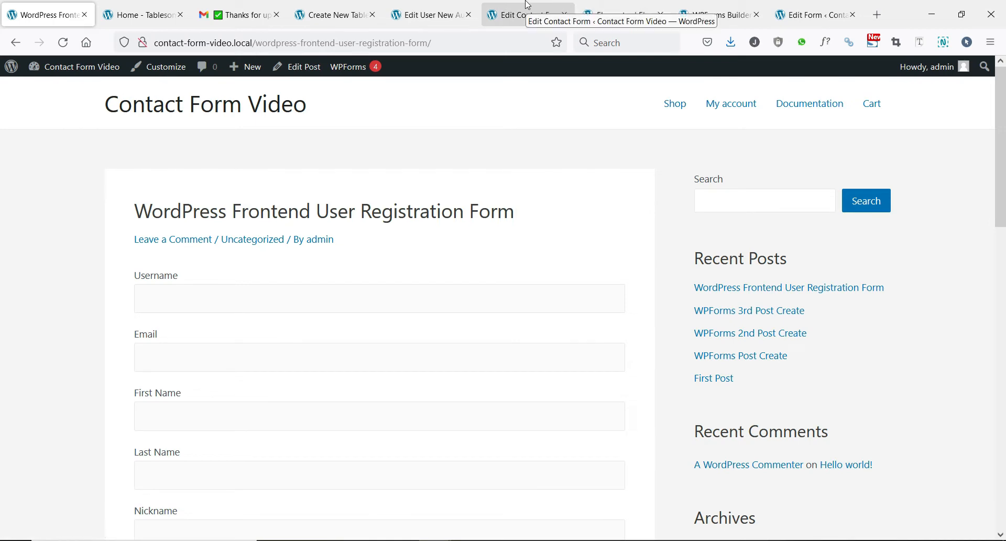
Step: Scroll through the CF7 registration form template, opening and closing the email tag generator without changes
{"action": "left_click", "coordinate": [526, 14]}
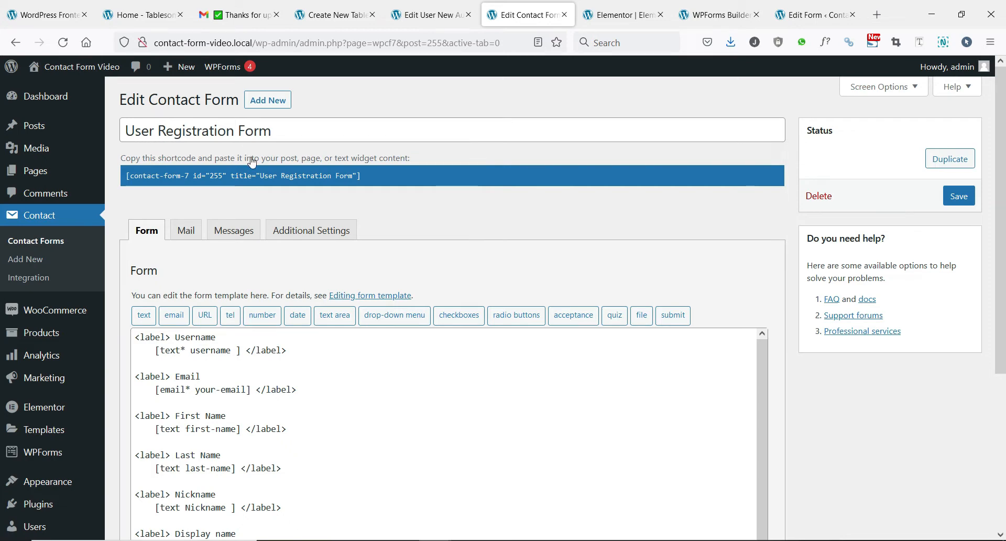
{"action": "scroll", "scroll_direction": "down", "scroll_amount": 3}
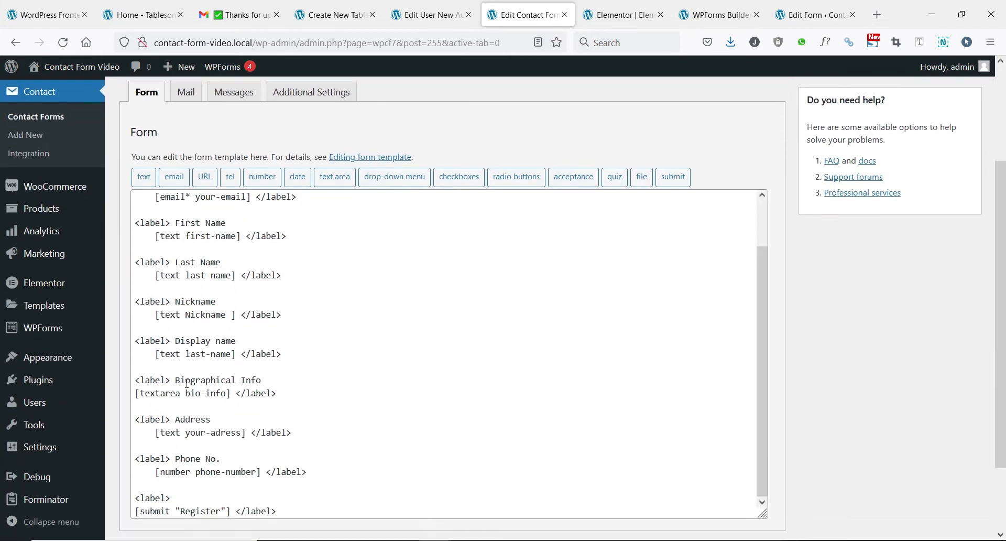
{"action": "scroll", "scroll_direction": "down", "scroll_amount": 3}
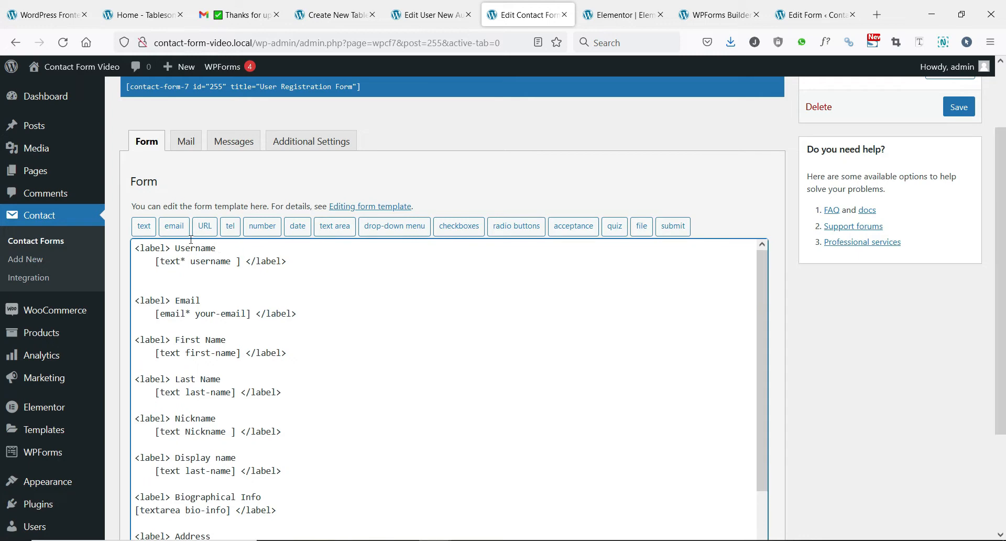
{"action": "left_click", "coordinate": [173, 226]}
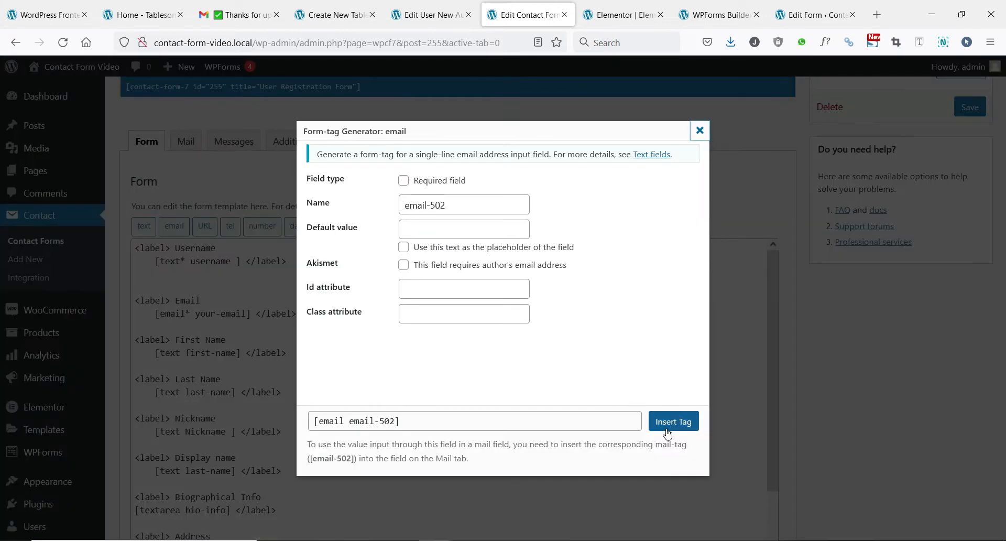
{"action": "left_click", "coordinate": [673, 421]}
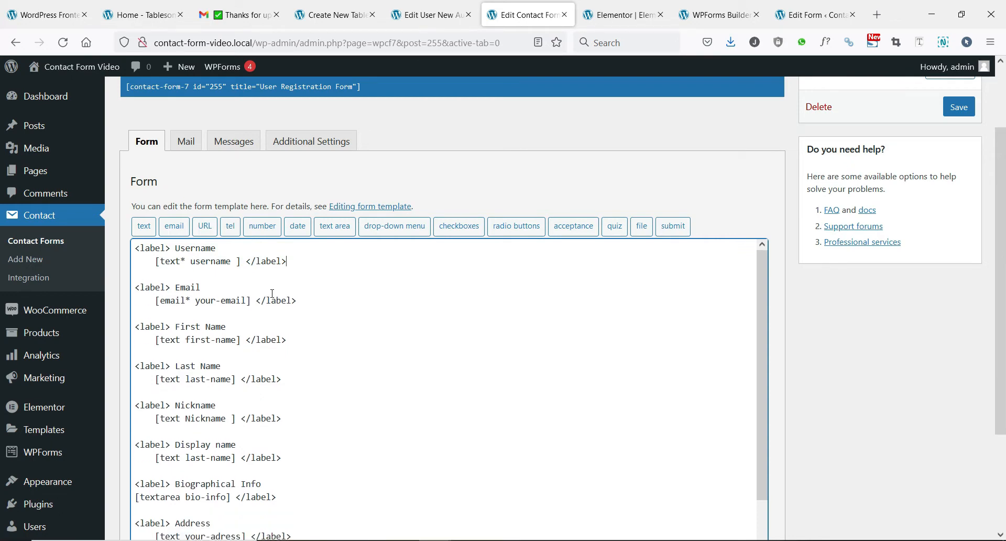
{"action": "scroll", "scroll_direction": "down", "scroll_amount": 3}
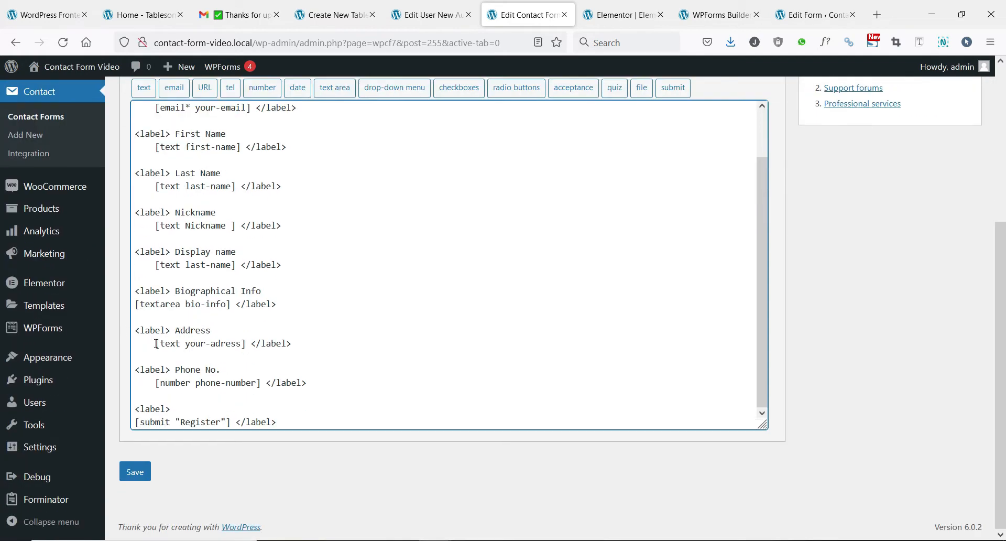
{"action": "left_click", "coordinate": [429, 14]}
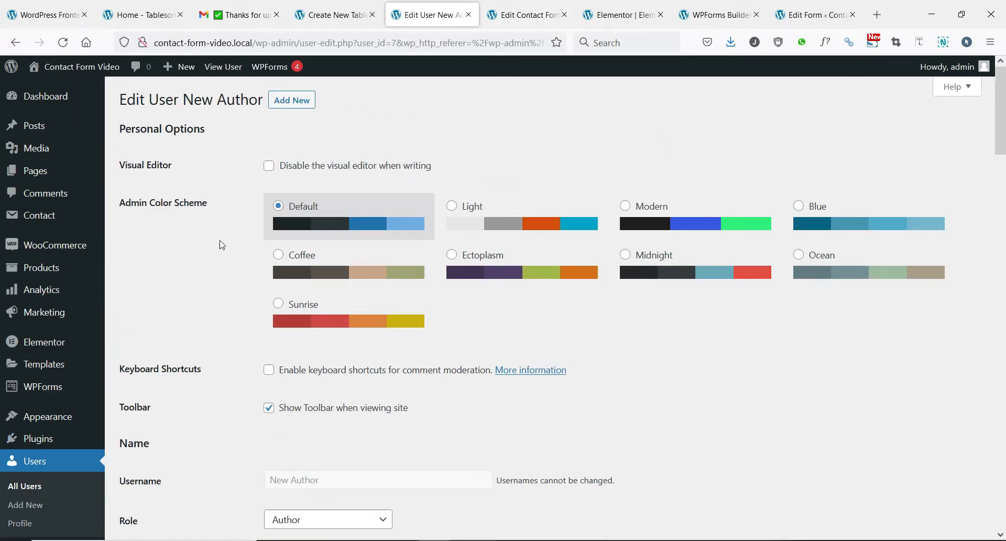
{"action": "scroll", "scroll_direction": "down", "scroll_amount": 3}
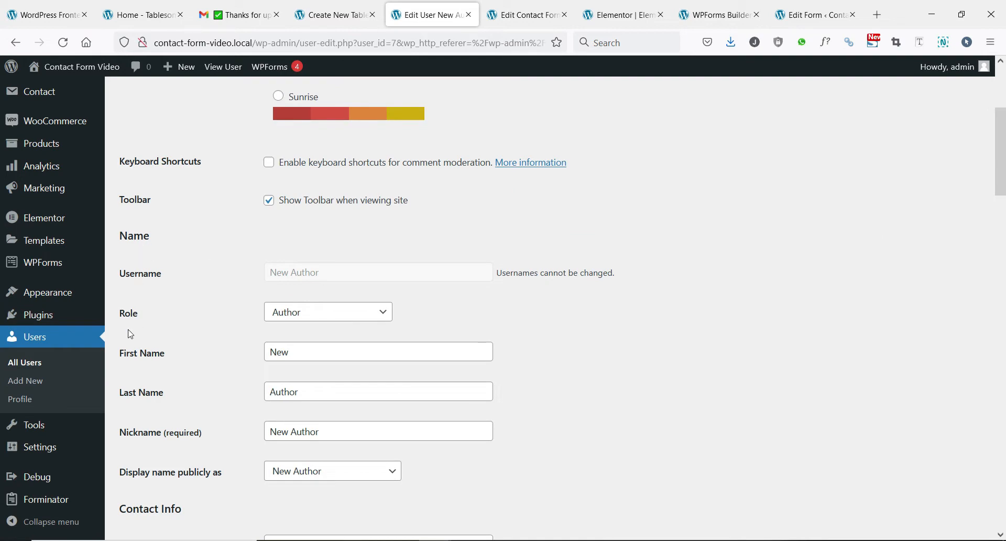
{"action": "scroll", "scroll_direction": "down", "scroll_amount": 3}
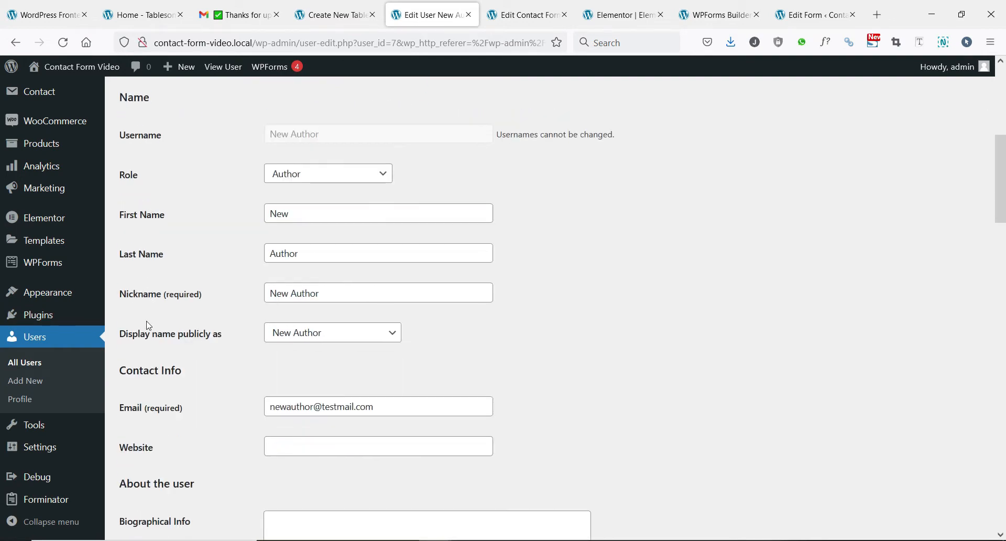
{"action": "scroll", "scroll_direction": "down", "scroll_amount": 3}
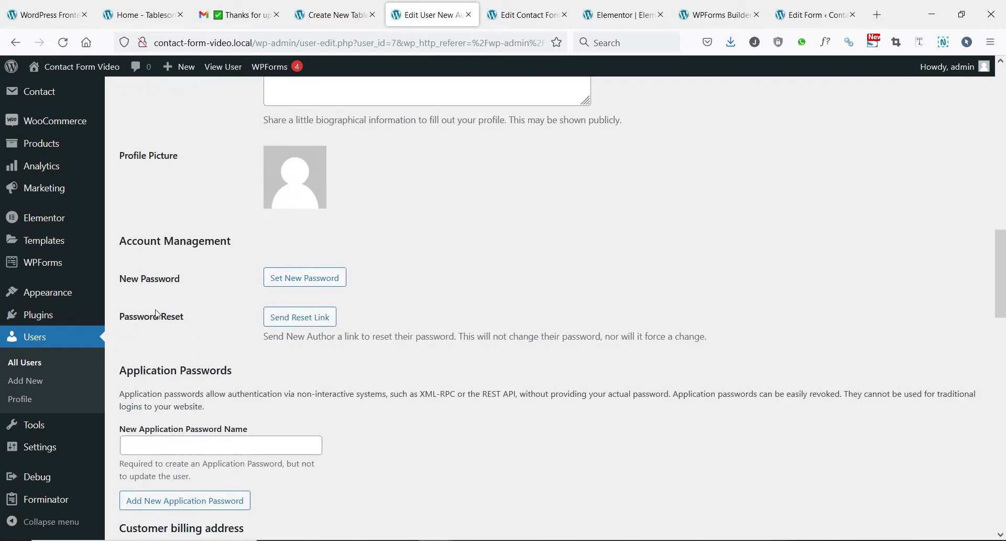
{"action": "scroll", "scroll_direction": "down", "scroll_amount": 3}
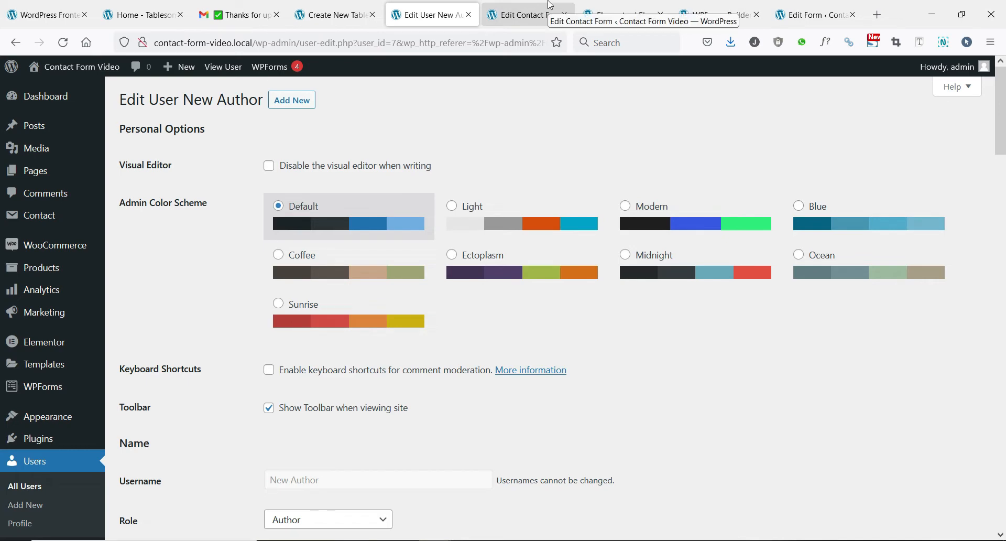
Step: Reread the CF7 registration template down to its Register submit tag
{"action": "left_click", "coordinate": [520, 14]}
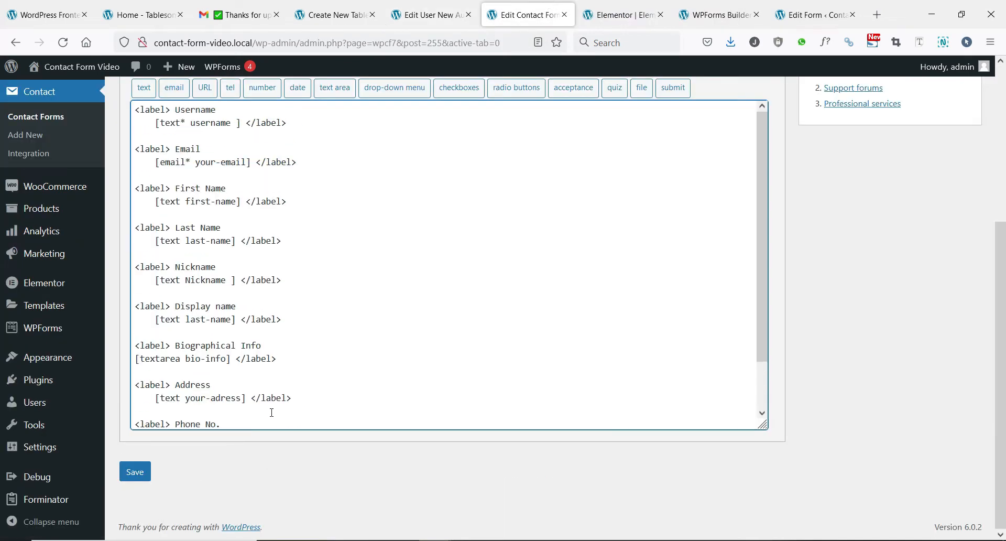
{"action": "scroll", "scroll_direction": "down", "scroll_amount": 3}
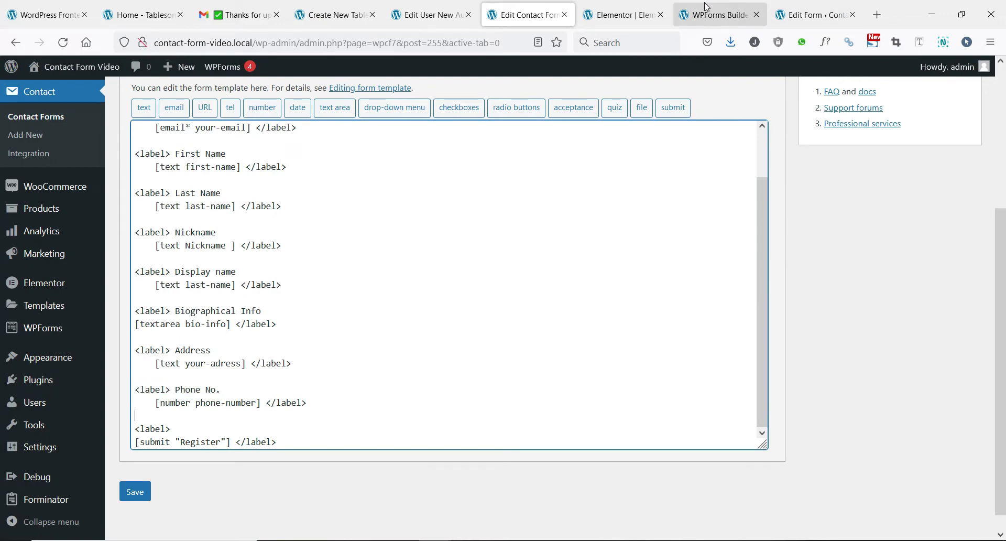
{"action": "left_click", "coordinate": [621, 14]}
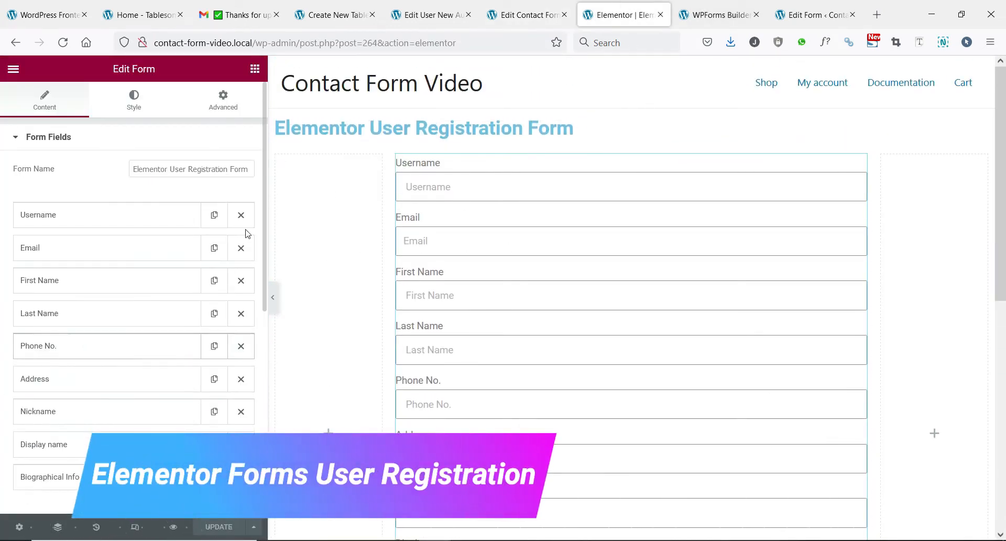
{"action": "left_click", "coordinate": [630, 186]}
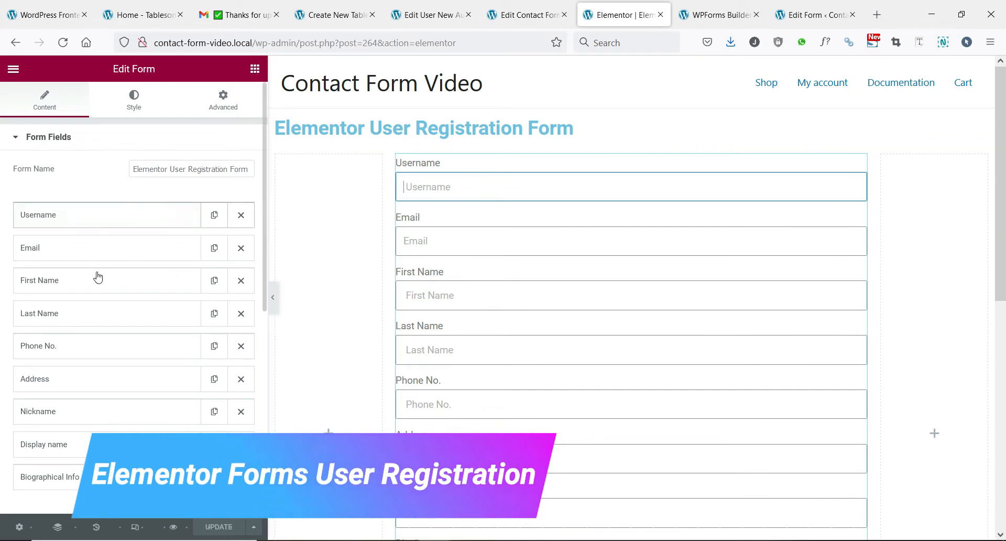
{"action": "scroll", "scroll_direction": "down", "scroll_amount": 3}
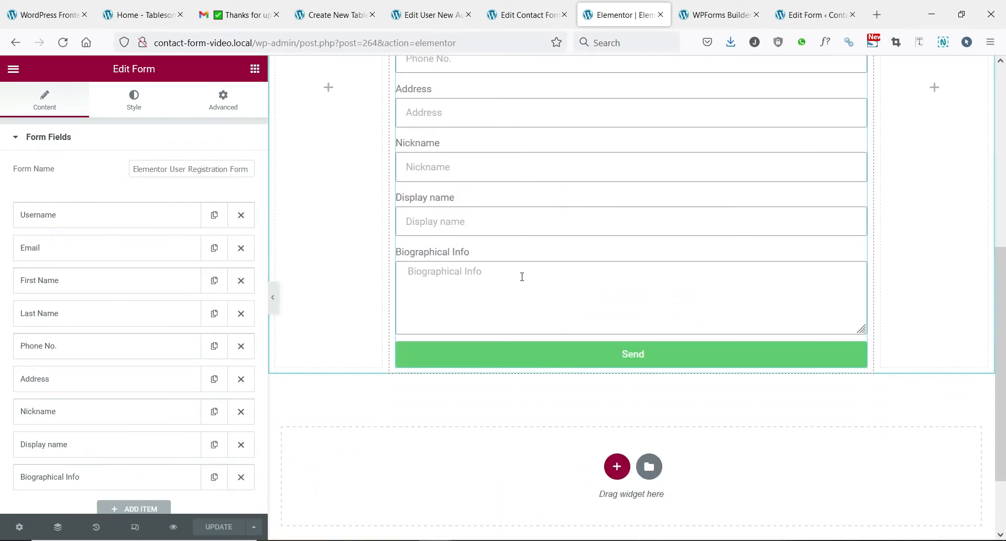
{"action": "left_click", "coordinate": [106, 248]}
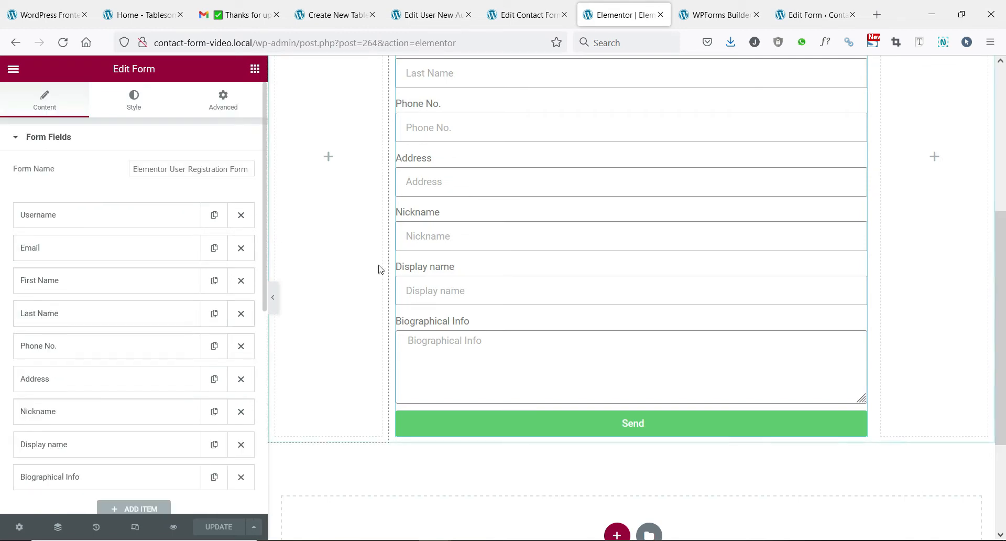
Step: Scroll through the WPForms User Registration Form fields to the required Username field's options
{"action": "left_click", "coordinate": [715, 14]}
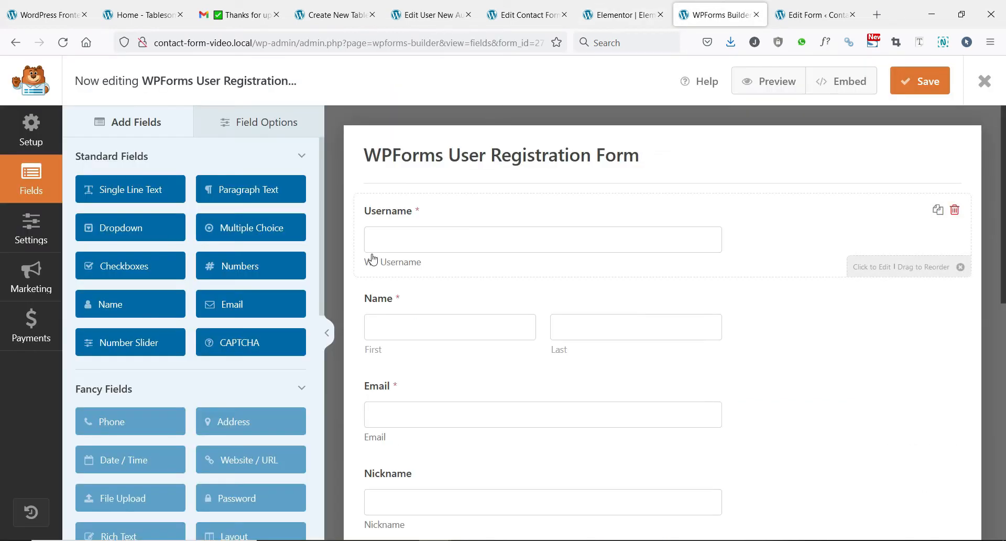
{"action": "scroll", "scroll_direction": "down", "scroll_amount": 3}
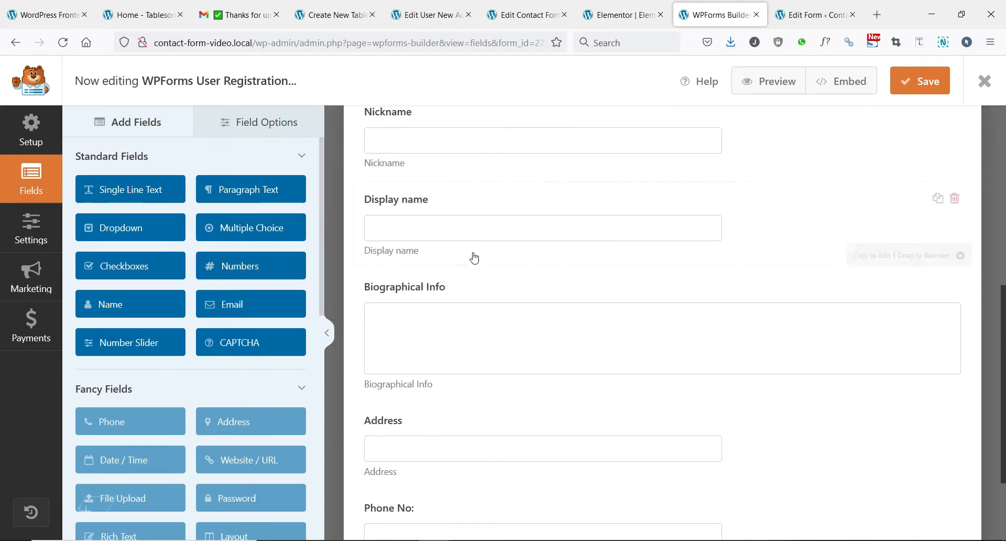
{"action": "scroll", "scroll_direction": "down", "scroll_amount": 3}
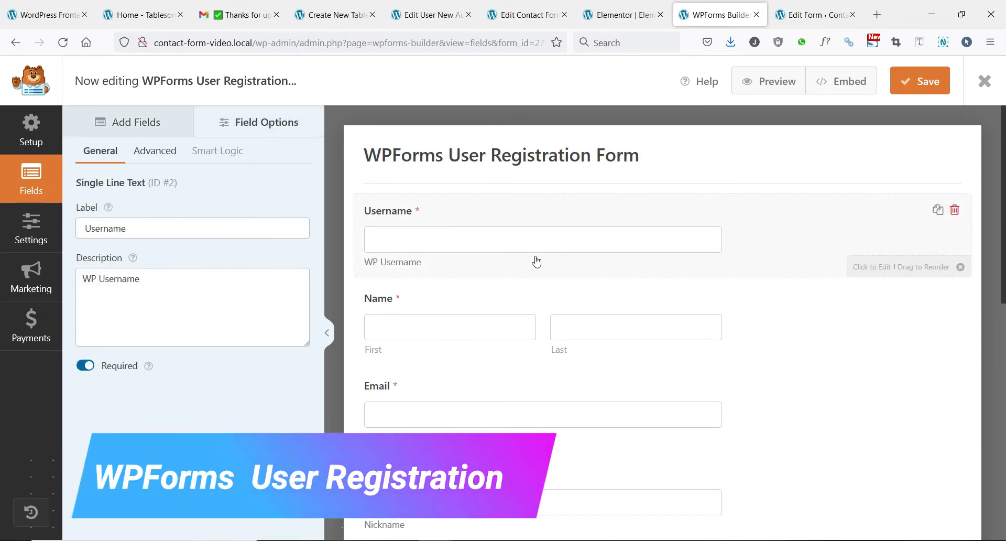
{"action": "scroll", "scroll_direction": "down", "scroll_amount": 3}
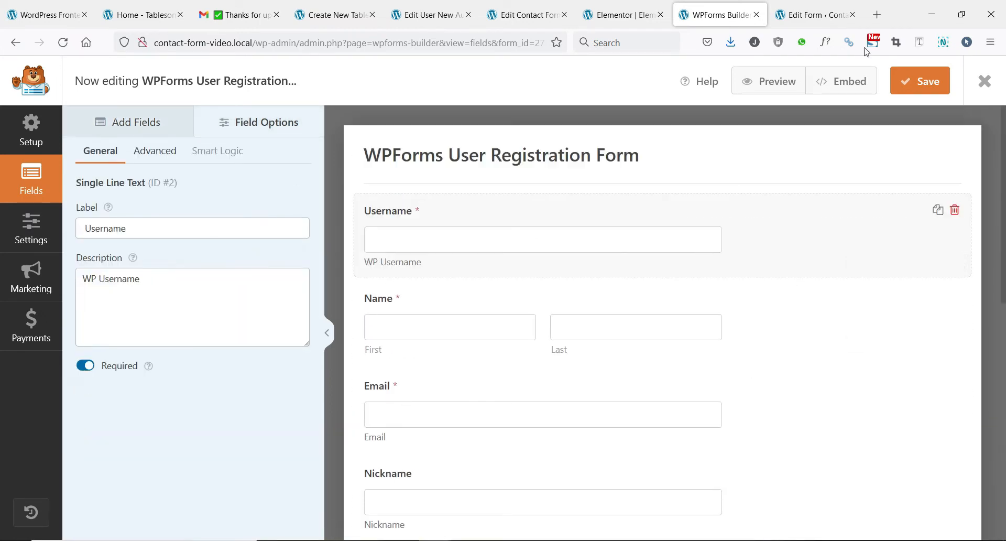
Step: Look over the Forminator form's Username, Name, Email Address, Phone and Address fields
{"action": "left_click", "coordinate": [815, 14]}
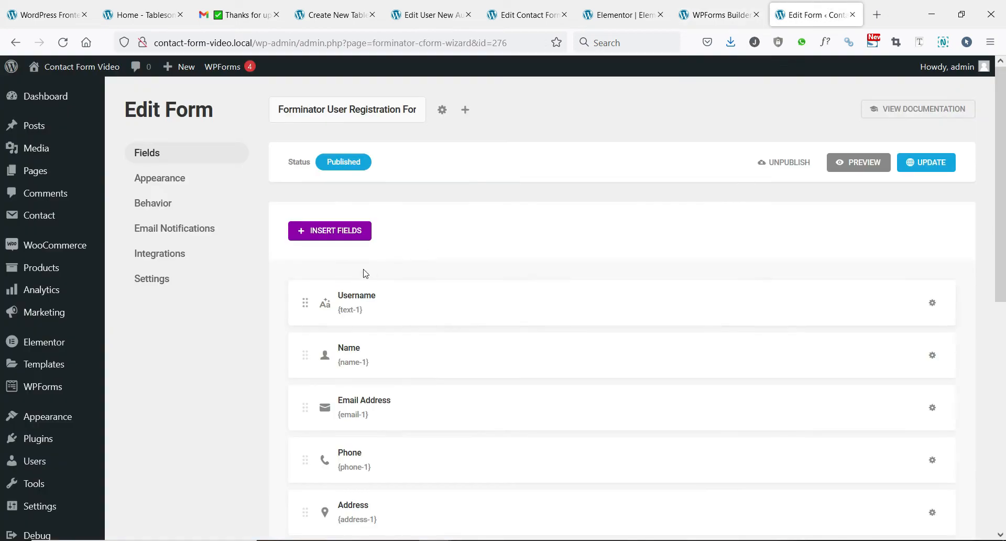
{"action": "scroll", "scroll_direction": "down", "scroll_amount": 3}
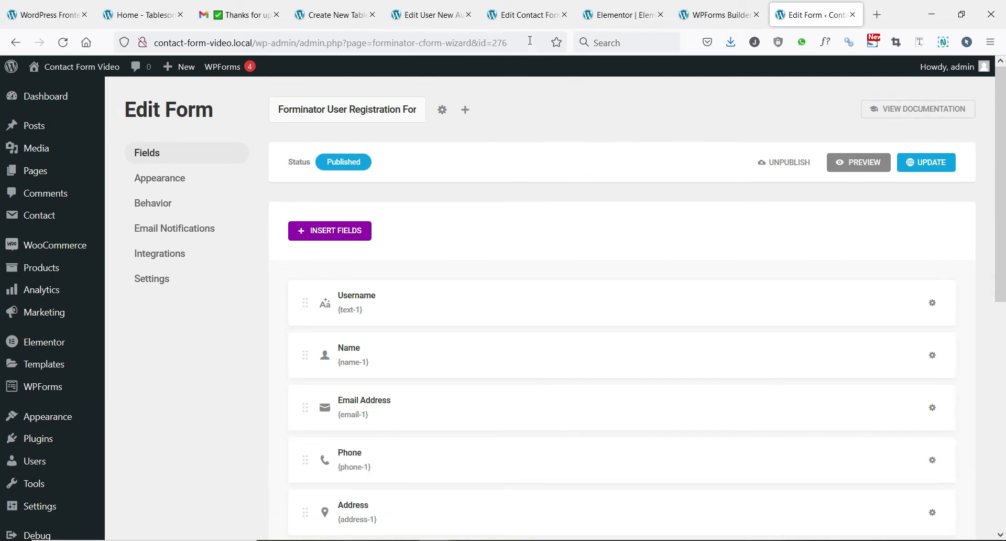
{"action": "left_click", "coordinate": [42, 14]}
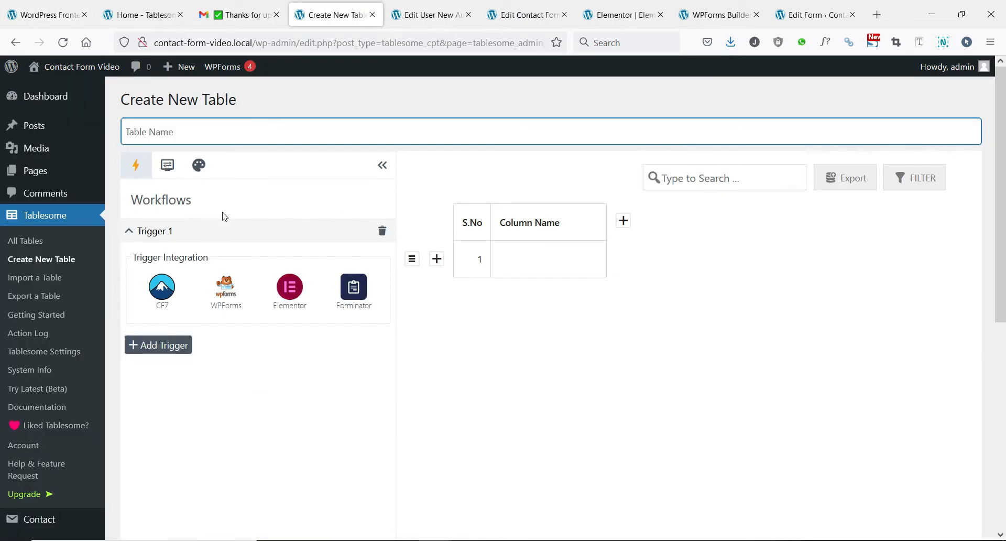
{"action": "mouse_move", "coordinate": [450, 351]}
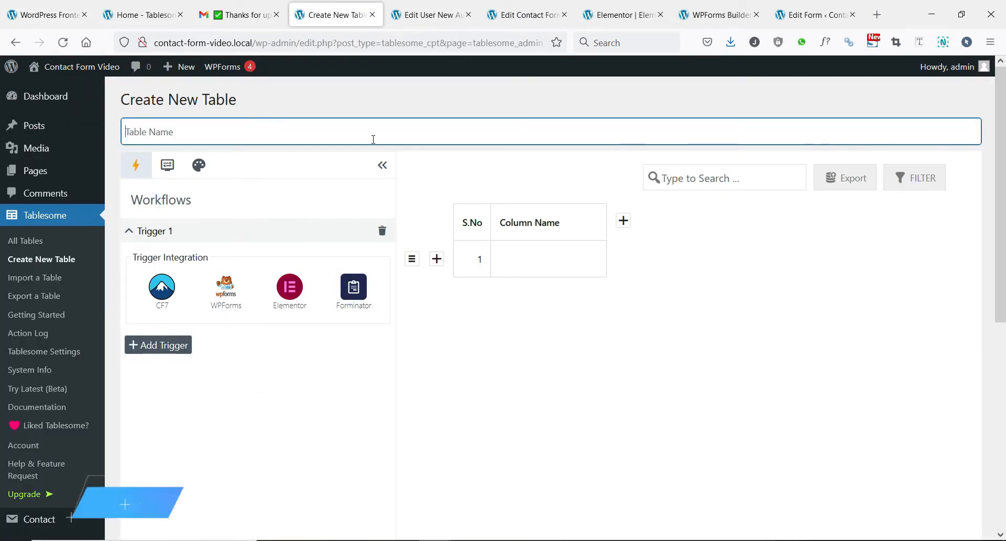
Step: Enter 'User Registration Workflow' as the Tablesome table name
{"action": "type", "text": "User Registration W"}
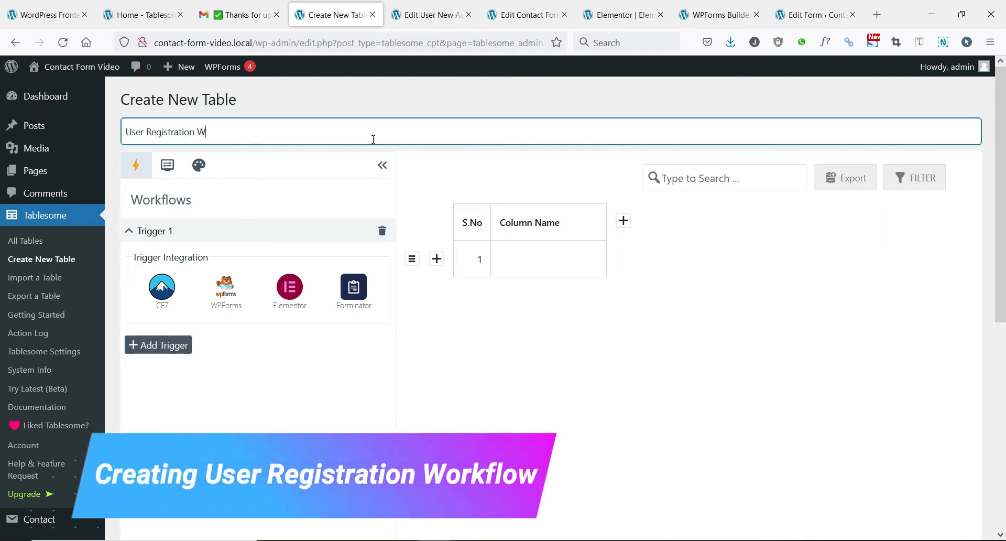
{"action": "type", "text": "orkflow"}
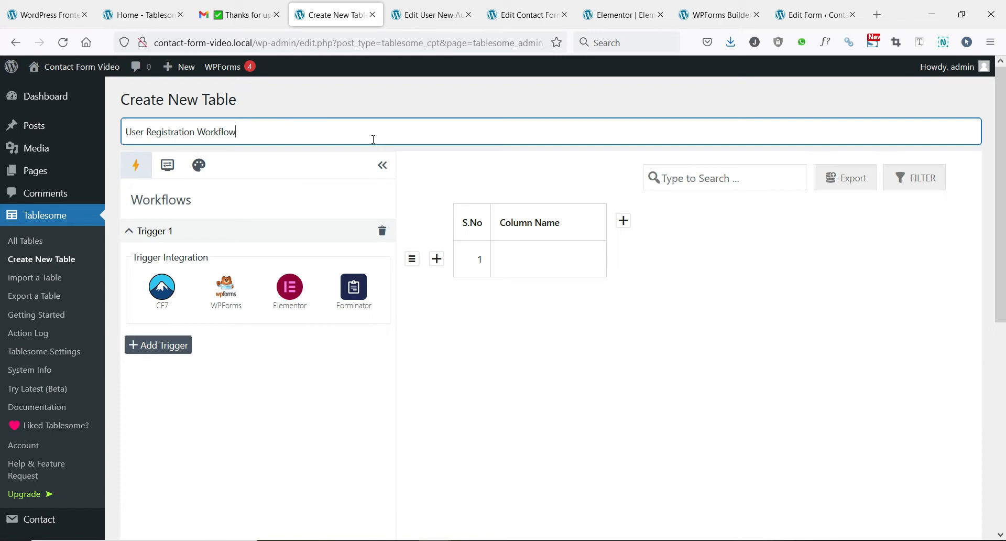
Step: Set the trigger to CF7 On Form Submit for User Registration Form (ID: 255)
{"action": "scroll", "scroll_direction": "down", "scroll_amount": 3}
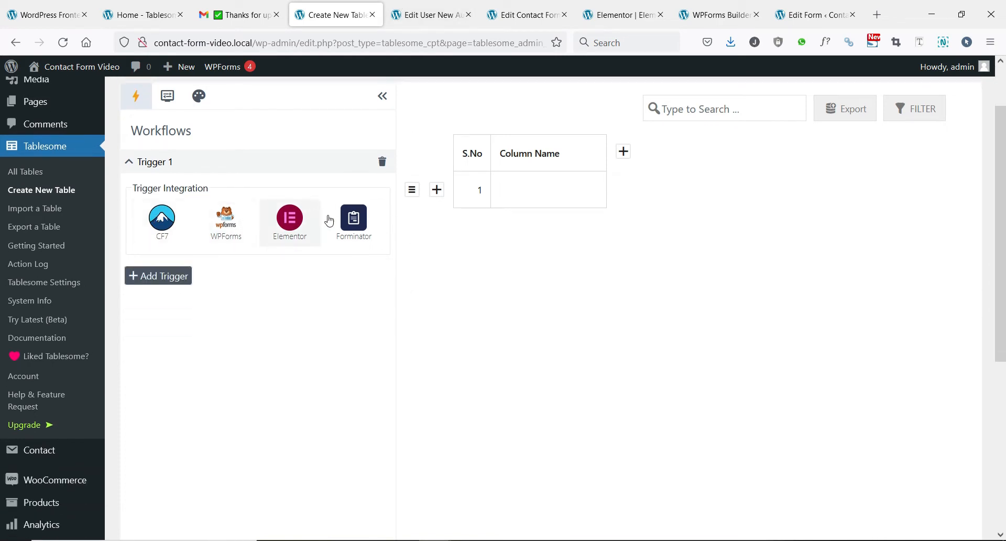
{"action": "left_click", "coordinate": [162, 217]}
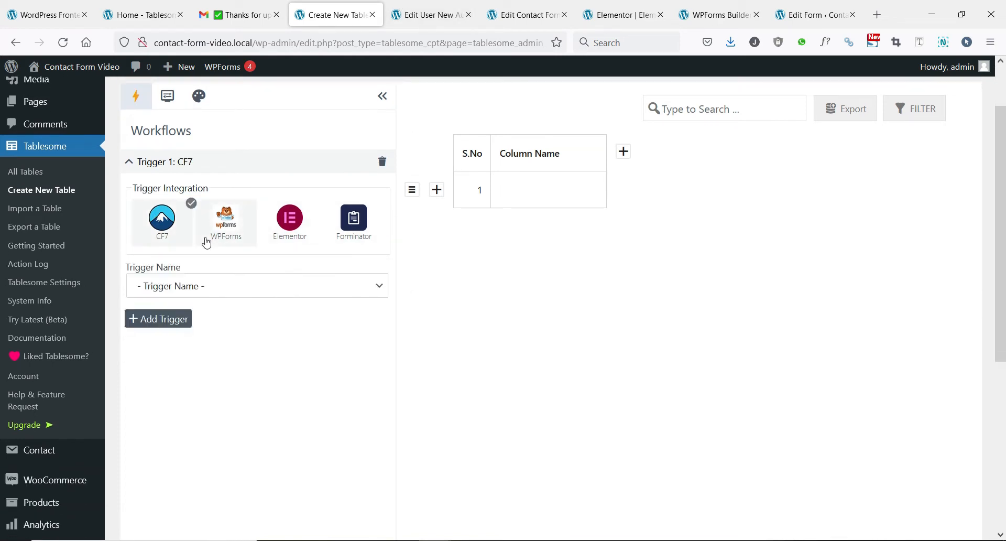
{"action": "left_click", "coordinate": [353, 221]}
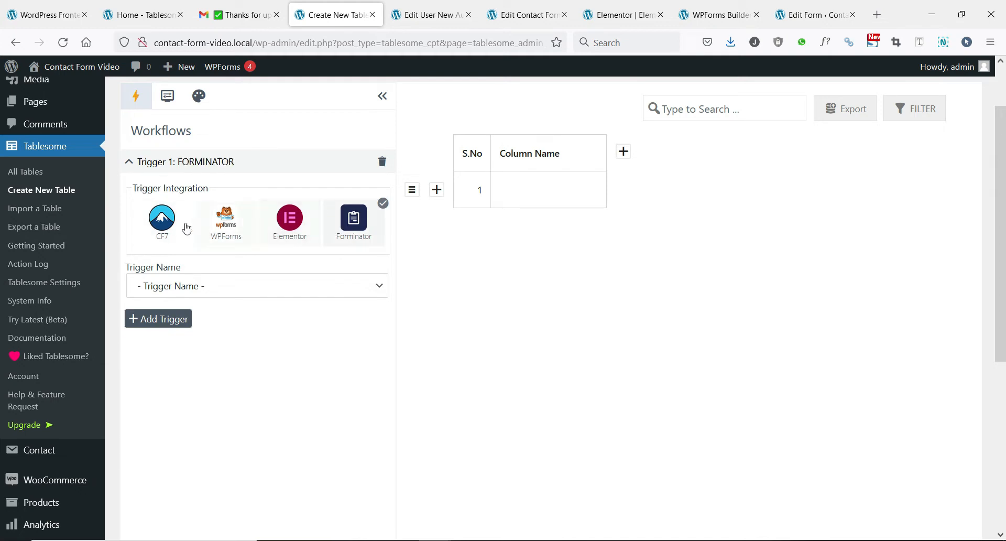
{"action": "left_click", "coordinate": [162, 218]}
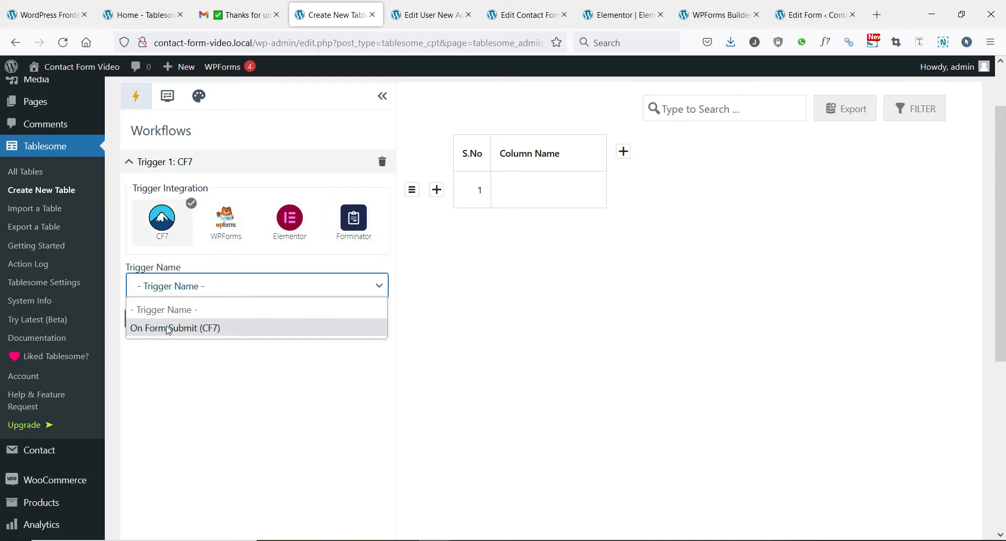
{"action": "left_click", "coordinate": [175, 329]}
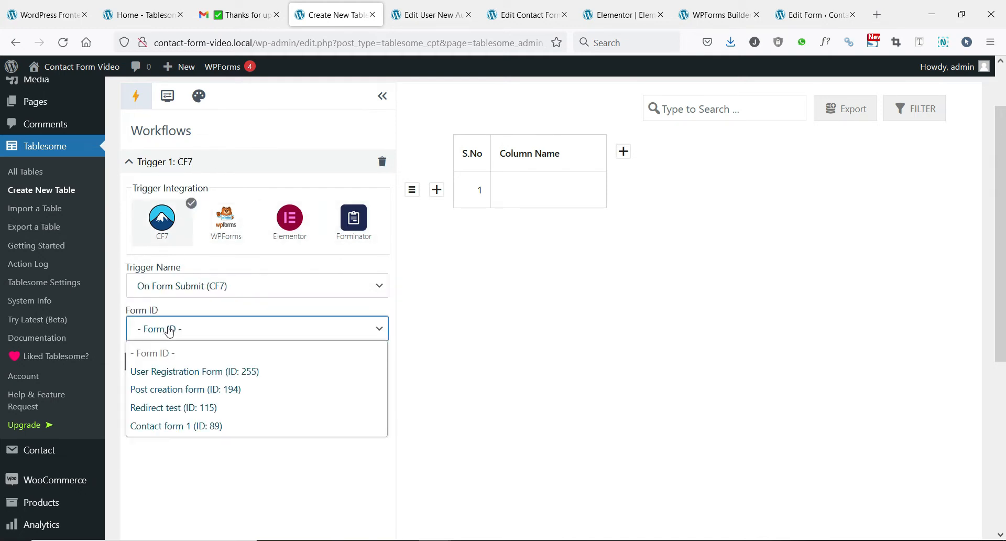
{"action": "mouse_move", "coordinate": [194, 389]}
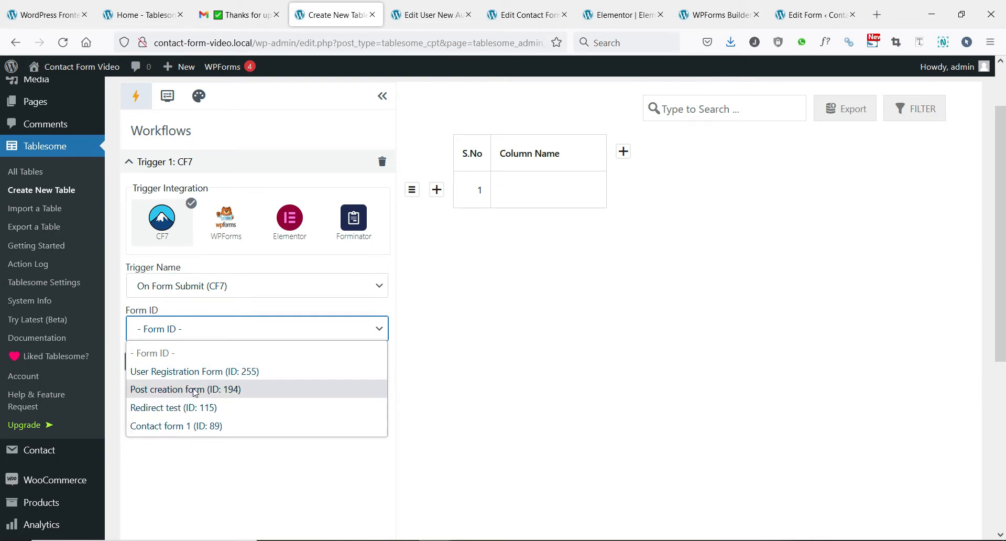
{"action": "left_click", "coordinate": [194, 371]}
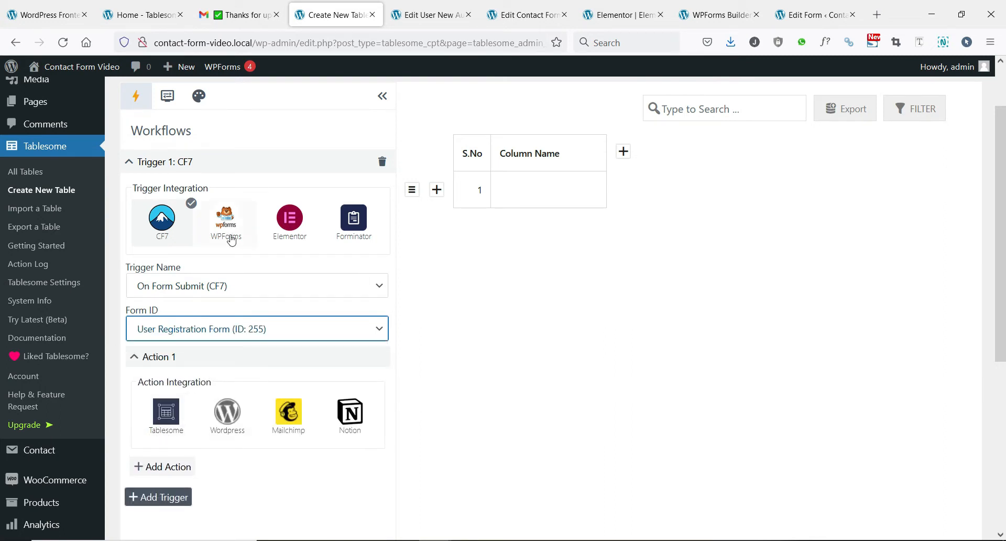
Step: Preview the WPForms, Elementor and Forminator trigger options, then reselect CF7
{"action": "left_click", "coordinate": [225, 223]}
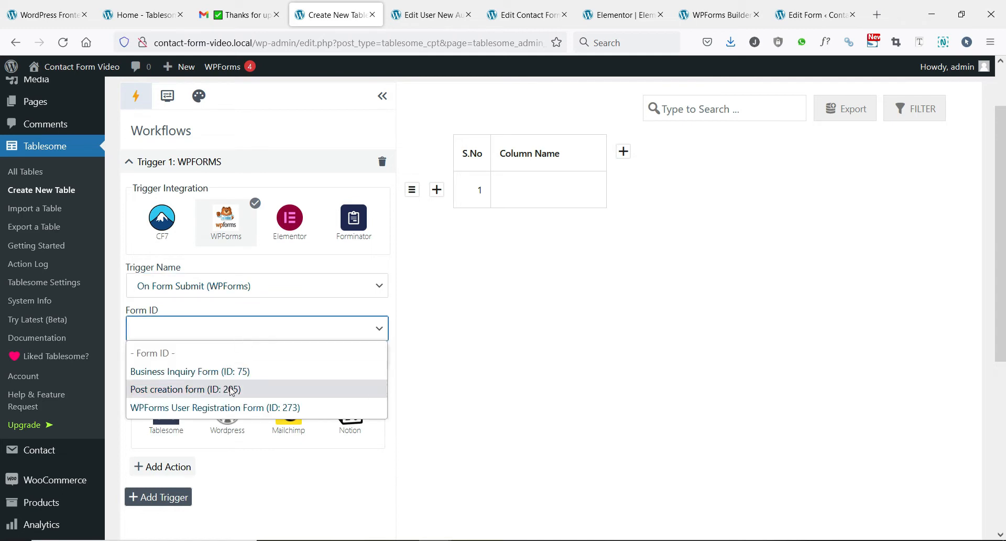
{"action": "left_click", "coordinate": [289, 216]}
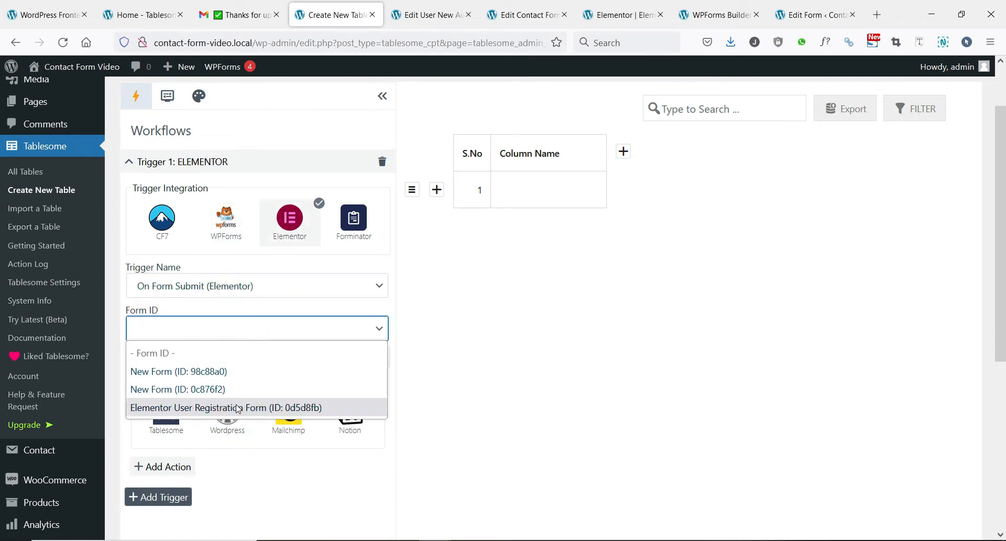
{"action": "left_click", "coordinate": [353, 221]}
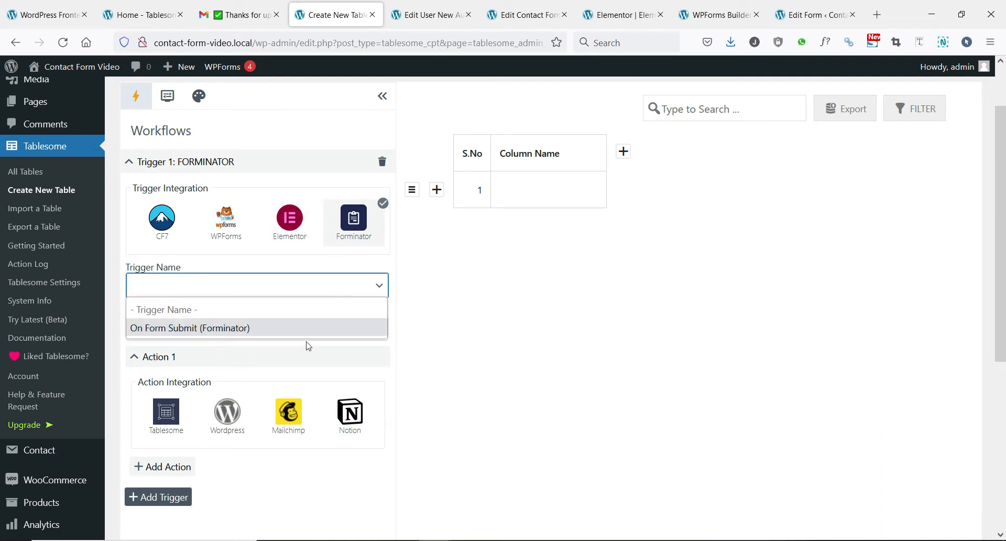
{"action": "left_click", "coordinate": [190, 328]}
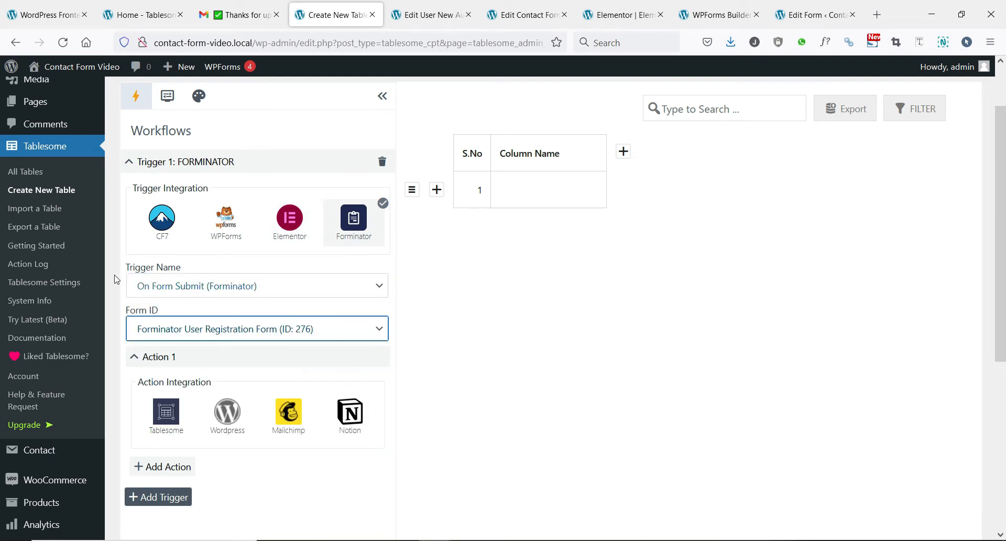
{"action": "left_click", "coordinate": [162, 218]}
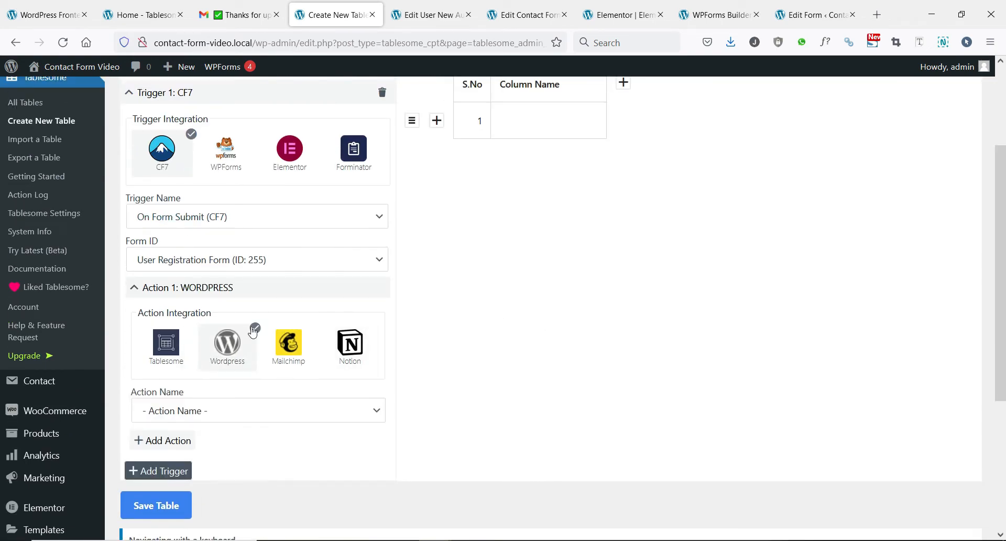
Step: Choose the Add User (WordPress) action and enable Send User Notification
{"action": "left_click", "coordinate": [256, 410]}
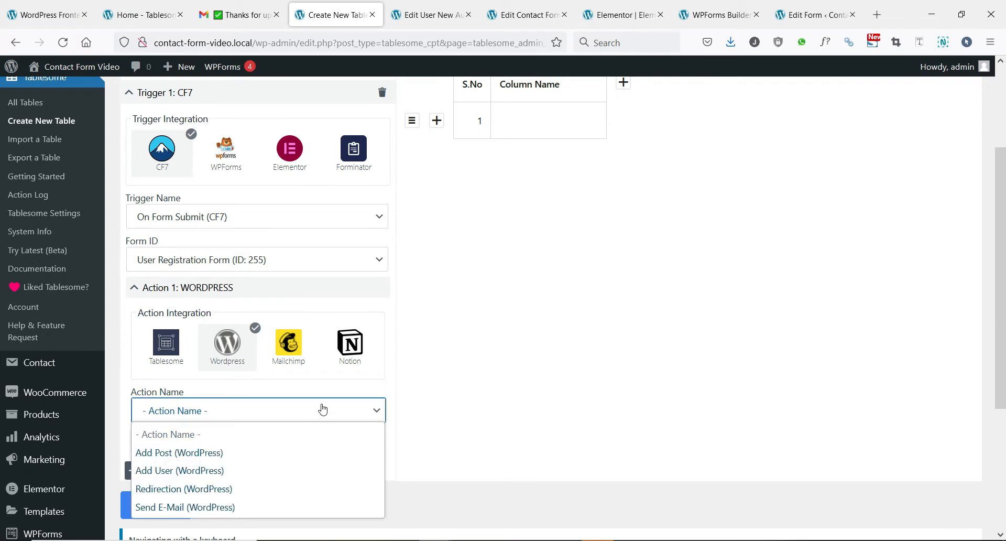
{"action": "mouse_move", "coordinate": [303, 470]}
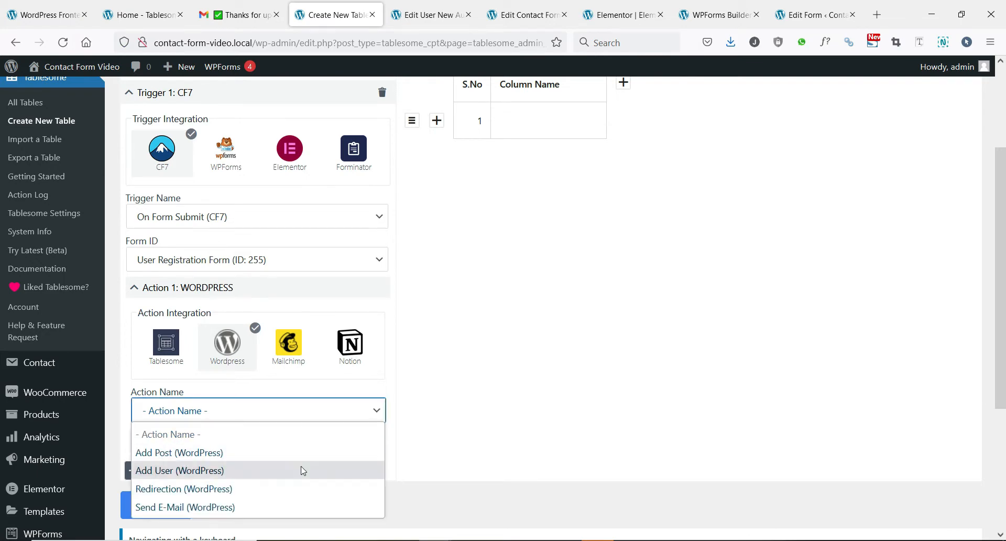
{"action": "left_click", "coordinate": [179, 470]}
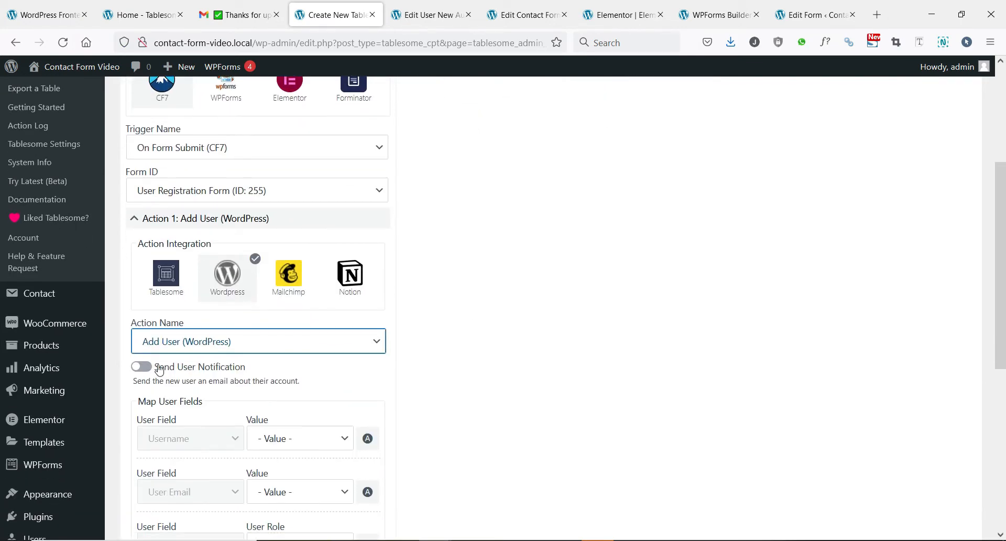
{"action": "left_click", "coordinate": [141, 366]}
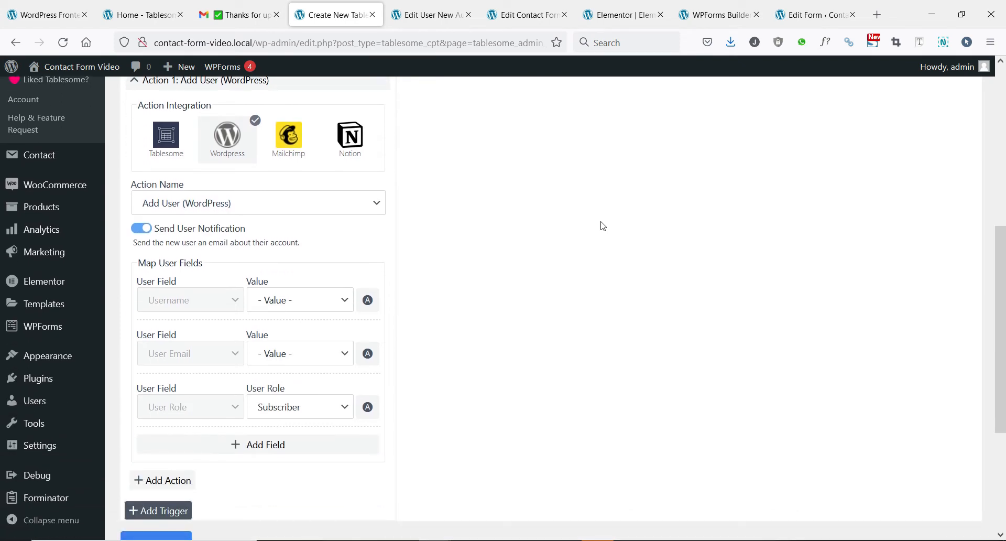
{"action": "mouse_move", "coordinate": [510, 357]}
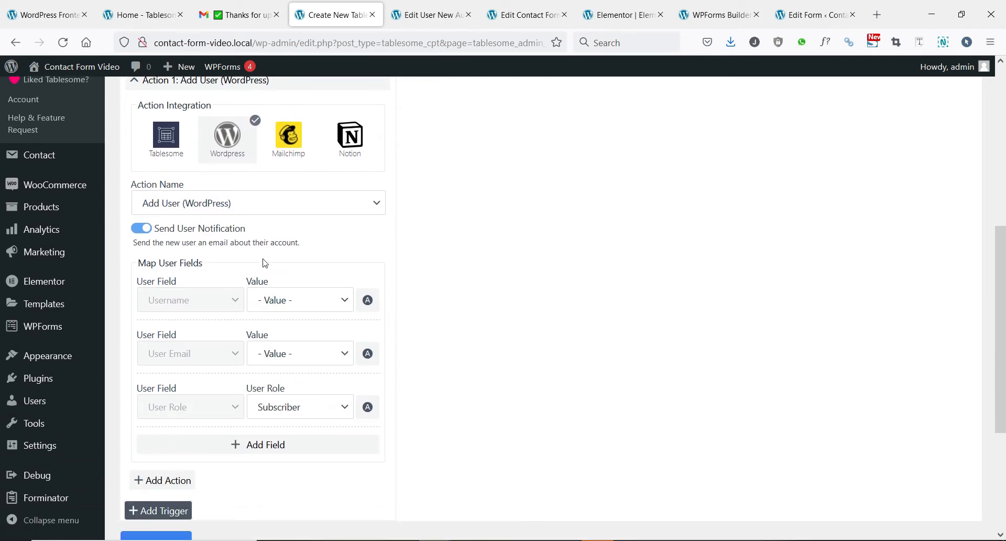
Step: Map Username to the username field and User Email to your-email, leaving the role Subscriber
{"action": "left_click", "coordinate": [299, 299]}
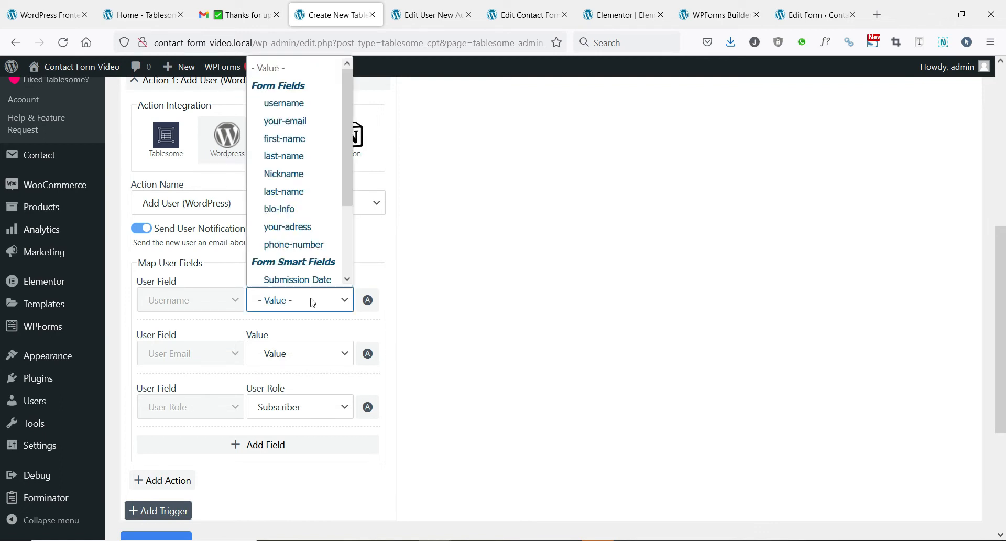
{"action": "mouse_move", "coordinate": [285, 121]}
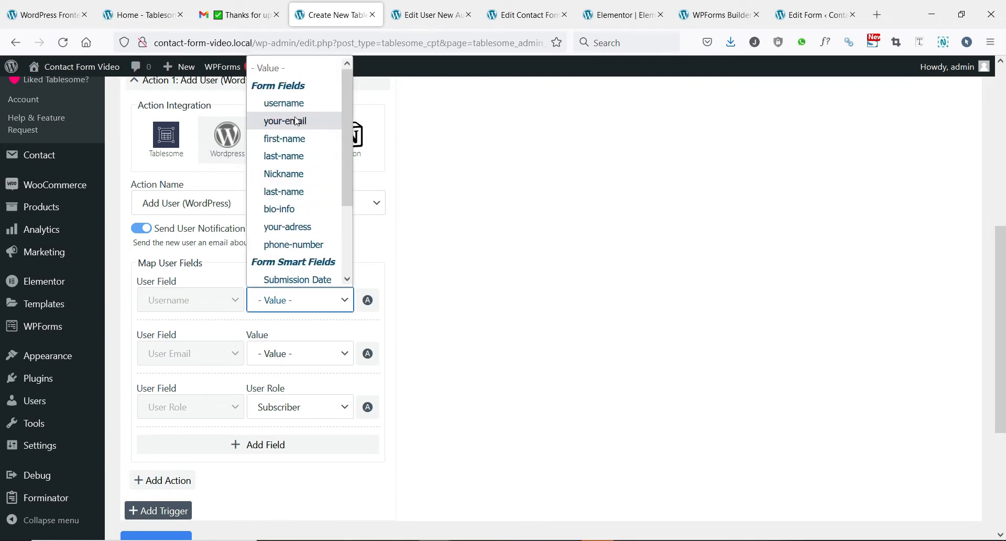
{"action": "left_click", "coordinate": [283, 103]}
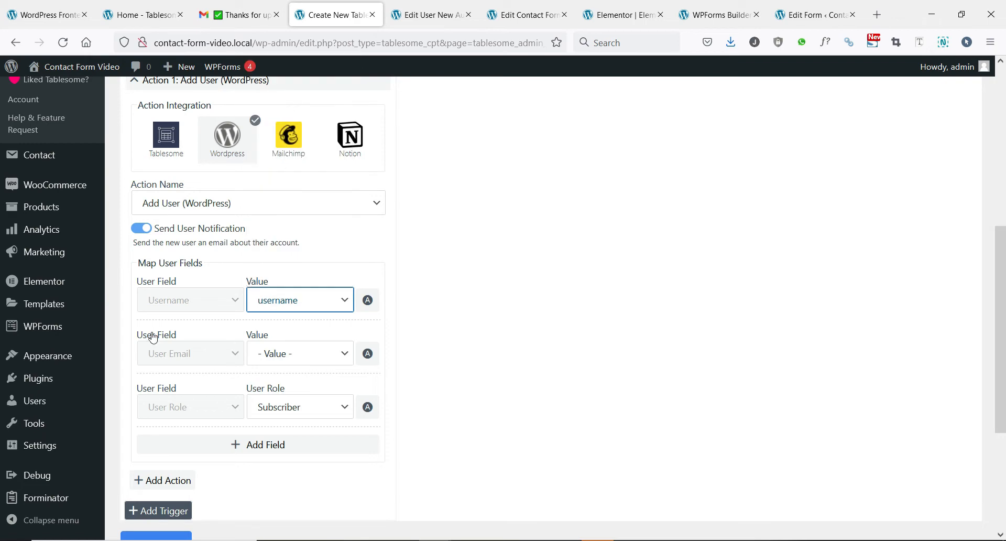
{"action": "mouse_move", "coordinate": [199, 361]}
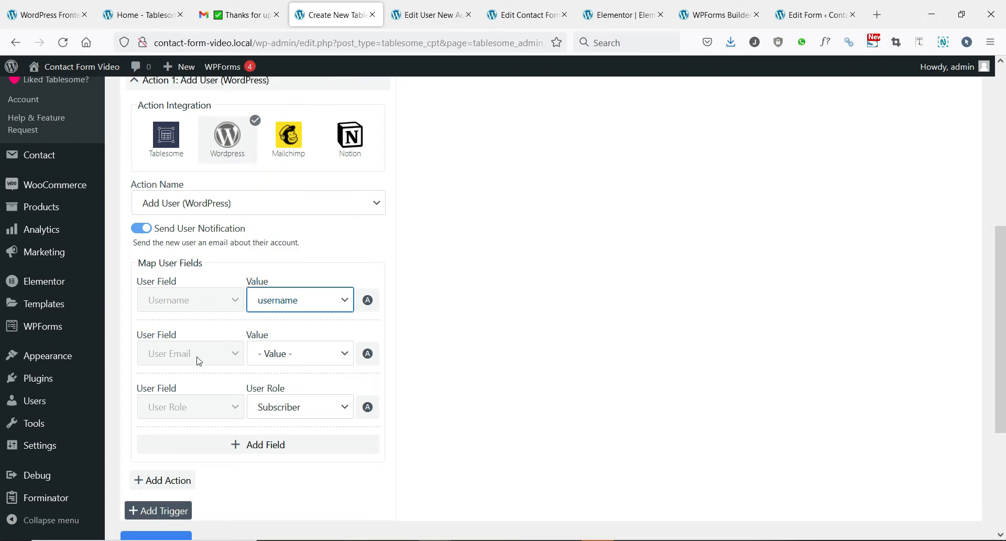
{"action": "left_click", "coordinate": [299, 353]}
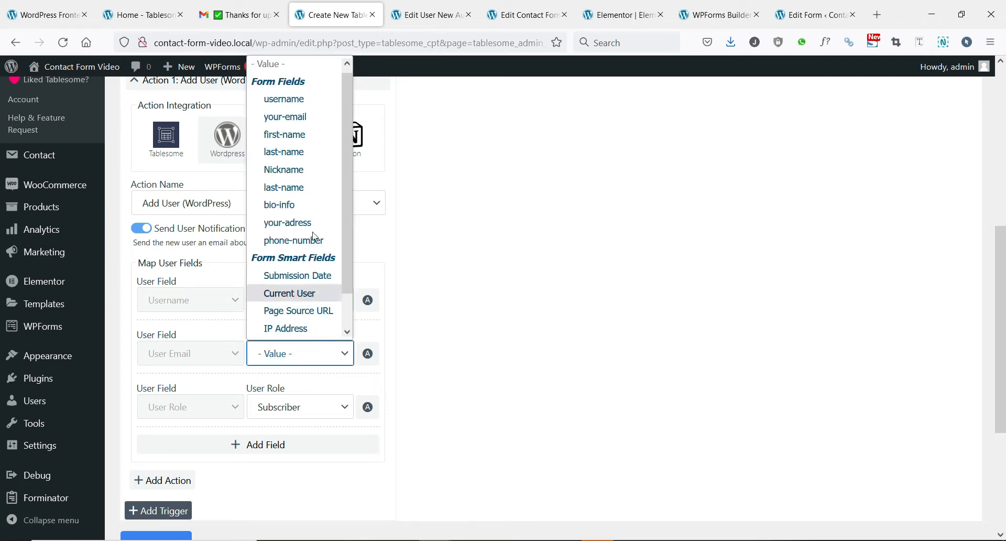
{"action": "left_click", "coordinate": [284, 116]}
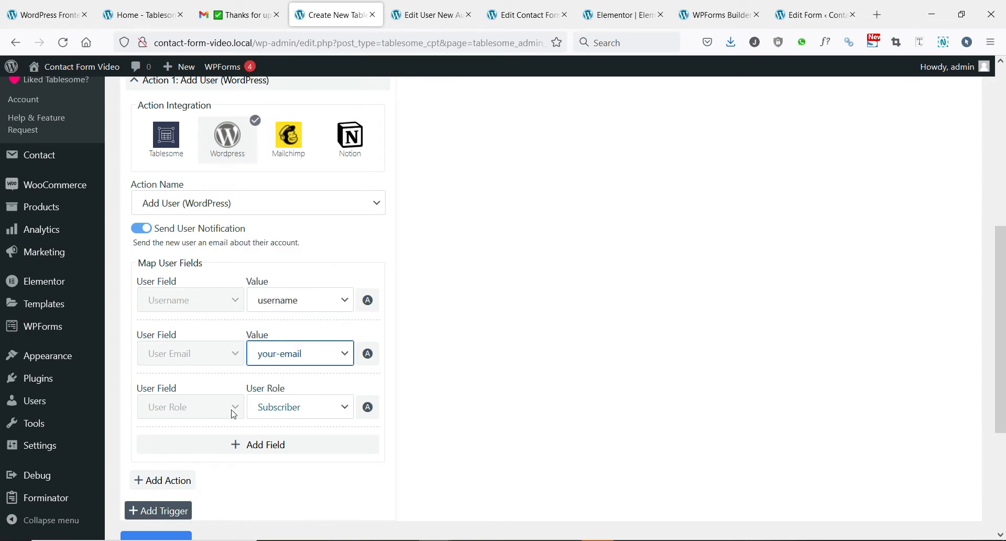
{"action": "left_click", "coordinate": [299, 406]}
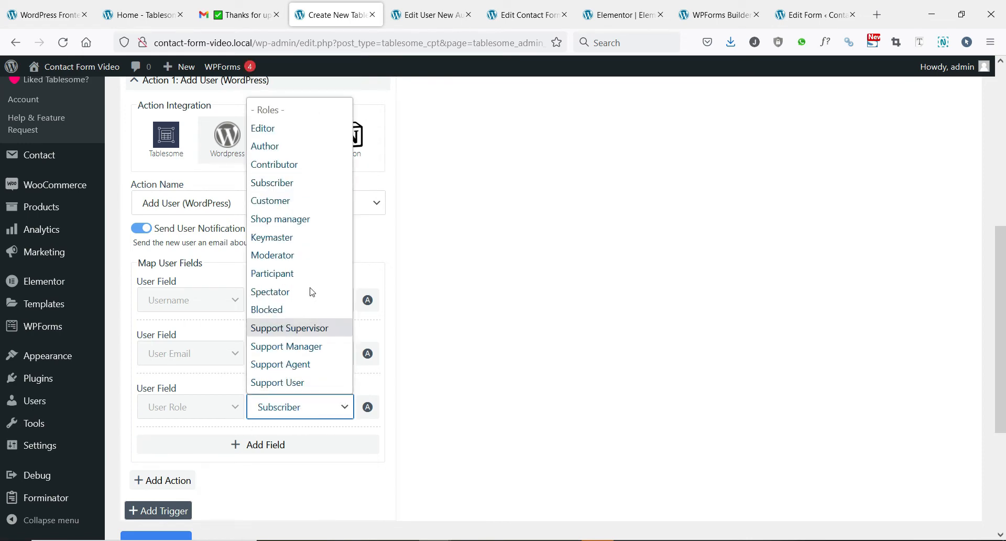
{"action": "mouse_move", "coordinate": [272, 237]}
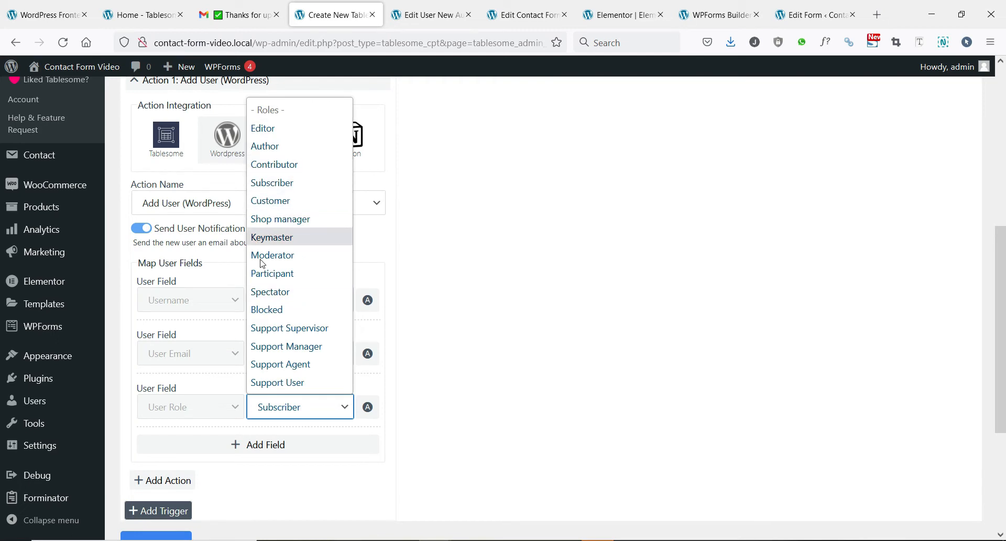
{"action": "mouse_move", "coordinate": [289, 328]}
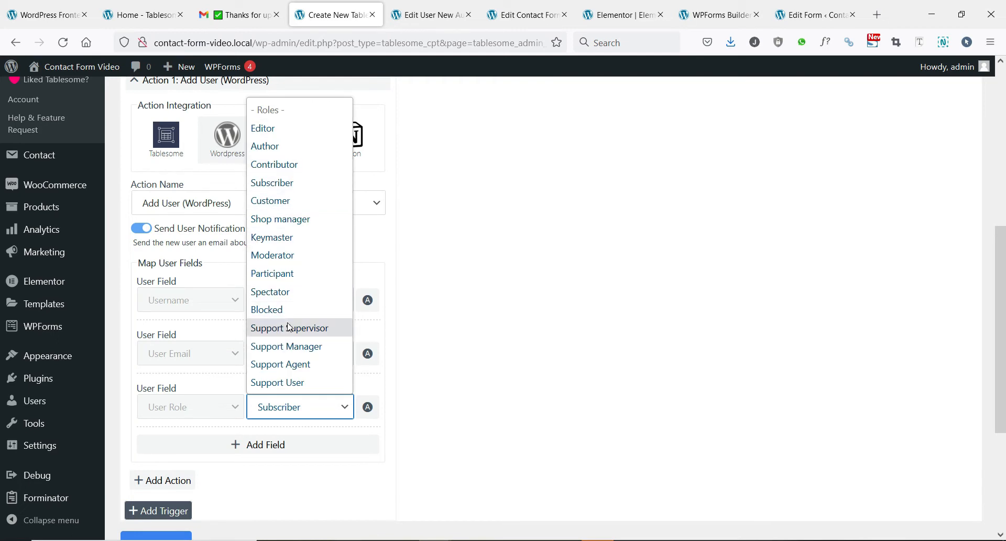
{"action": "mouse_move", "coordinate": [289, 364]}
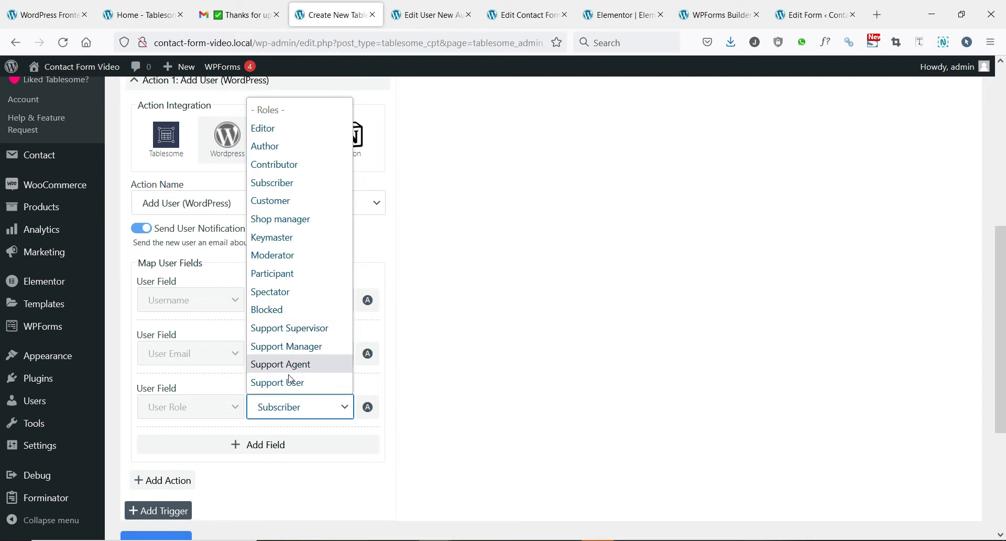
{"action": "mouse_move", "coordinate": [326, 221]}
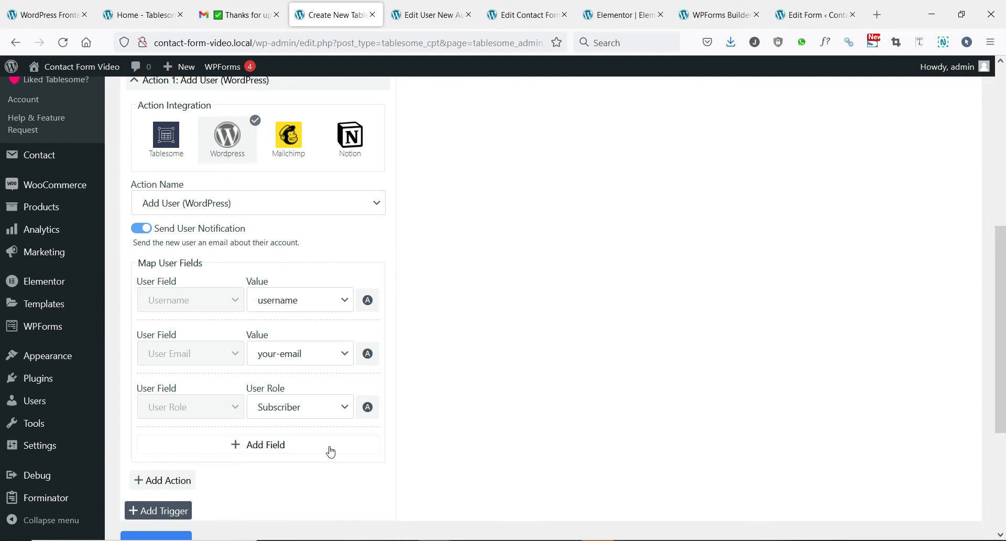
Step: Add mappings First Name→first-name, Nickname→Nickname and Description→bio-info
{"action": "left_click", "coordinate": [265, 444]}
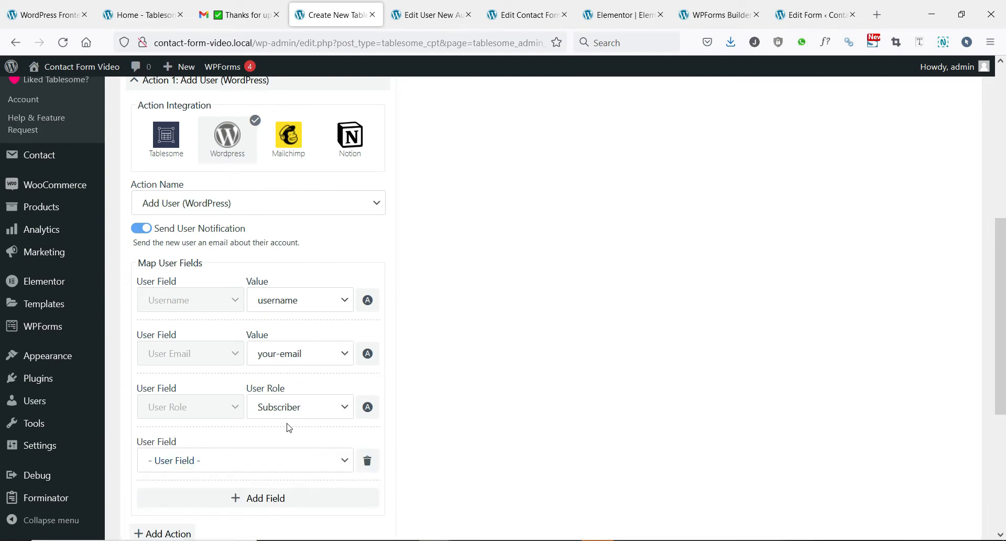
{"action": "left_click", "coordinate": [245, 460]}
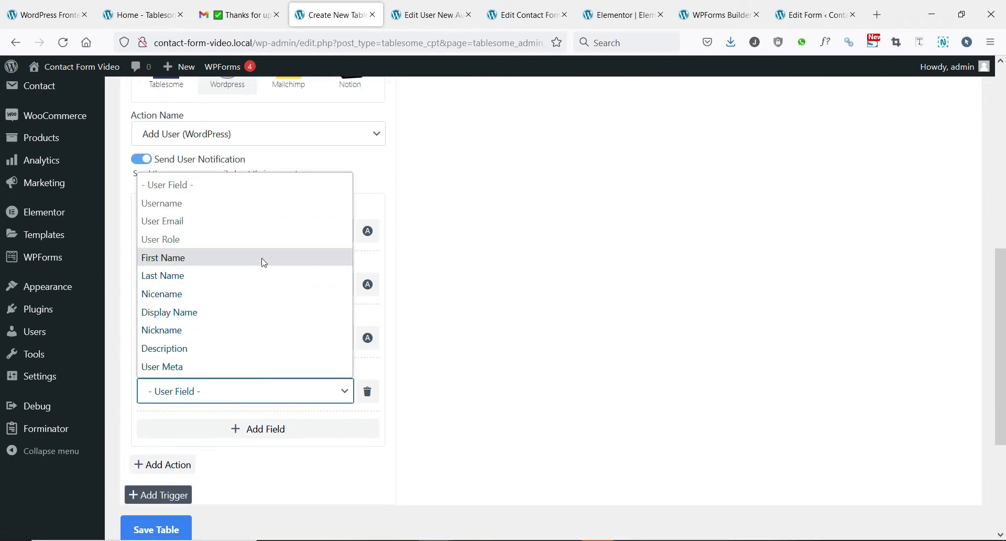
{"action": "left_click", "coordinate": [163, 257]}
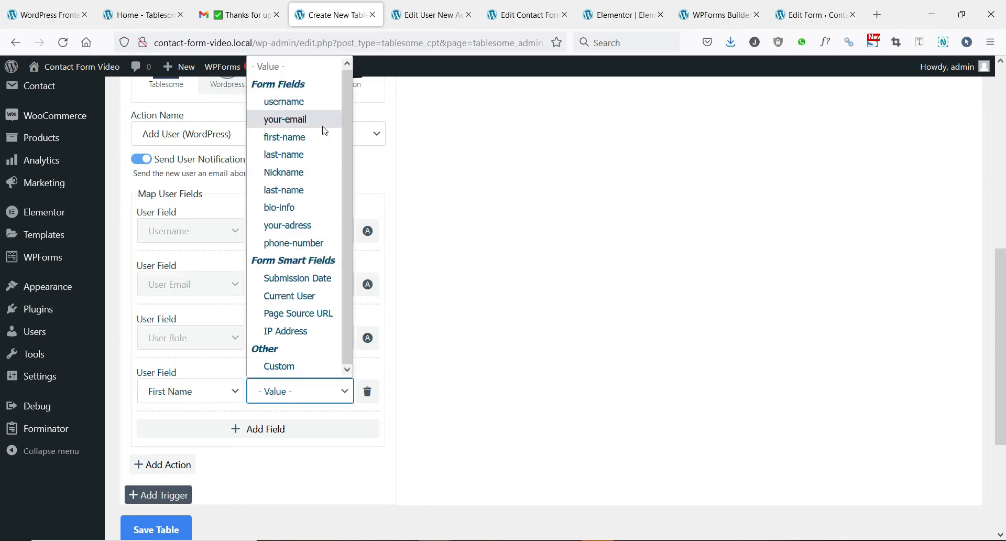
{"action": "left_click", "coordinate": [284, 137]}
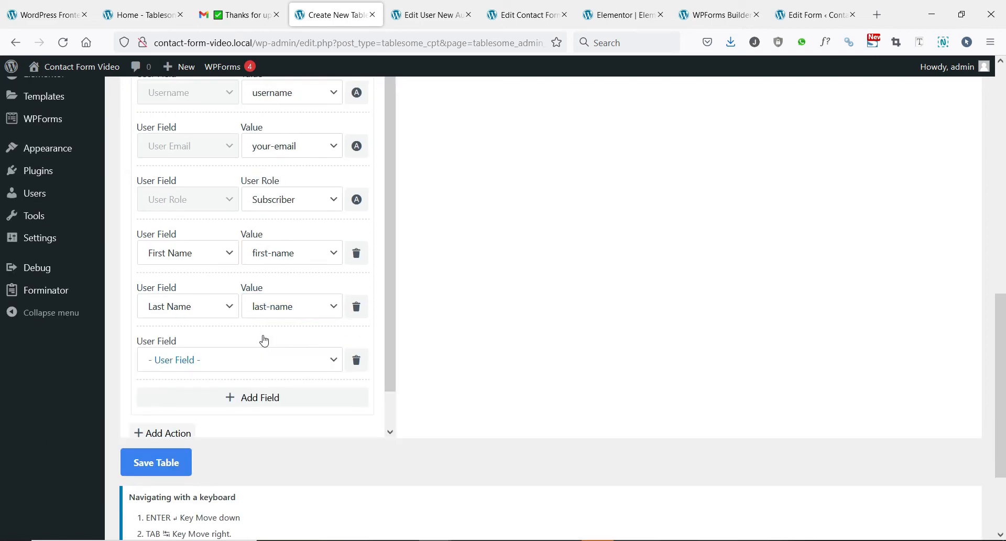
{"action": "left_click", "coordinate": [188, 359]}
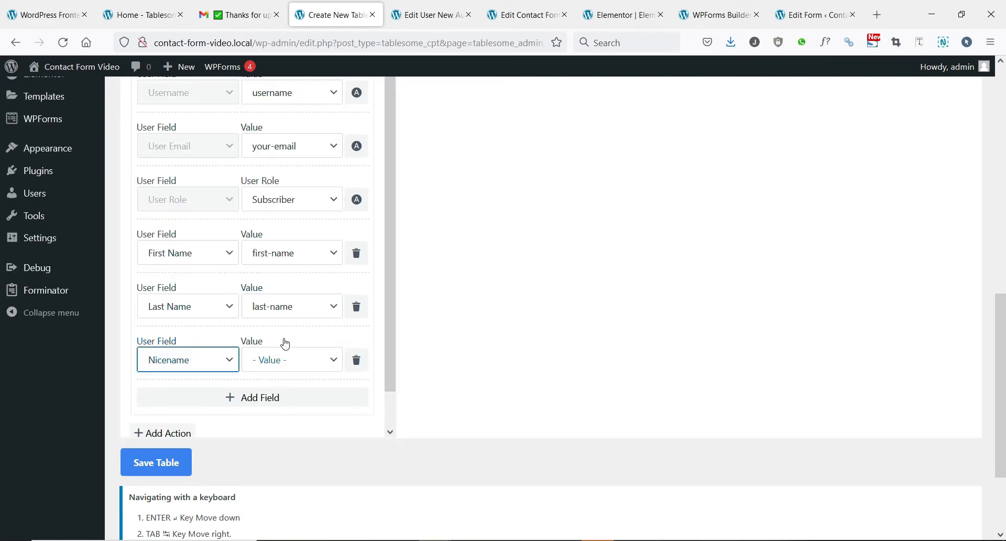
{"action": "left_click", "coordinate": [291, 359]}
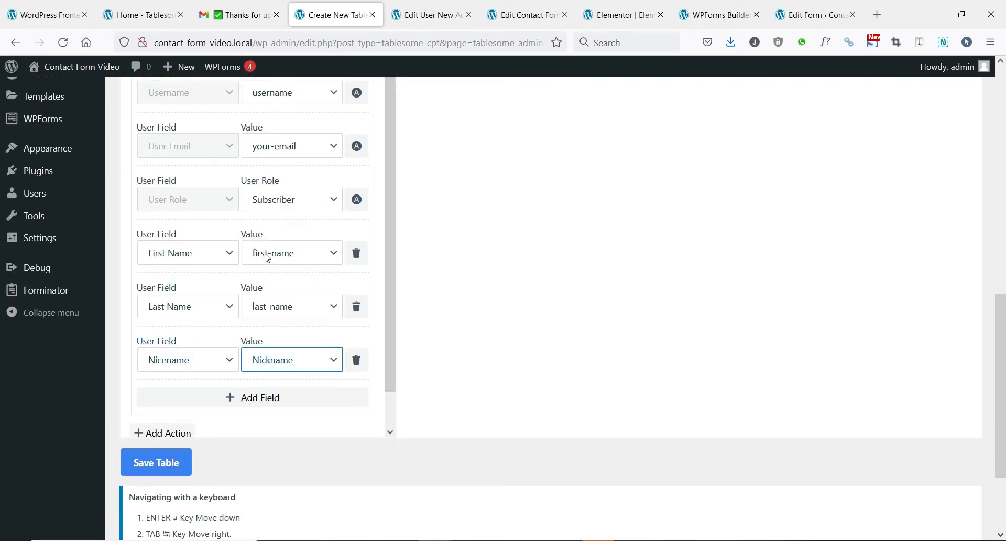
{"action": "left_click", "coordinate": [252, 397]}
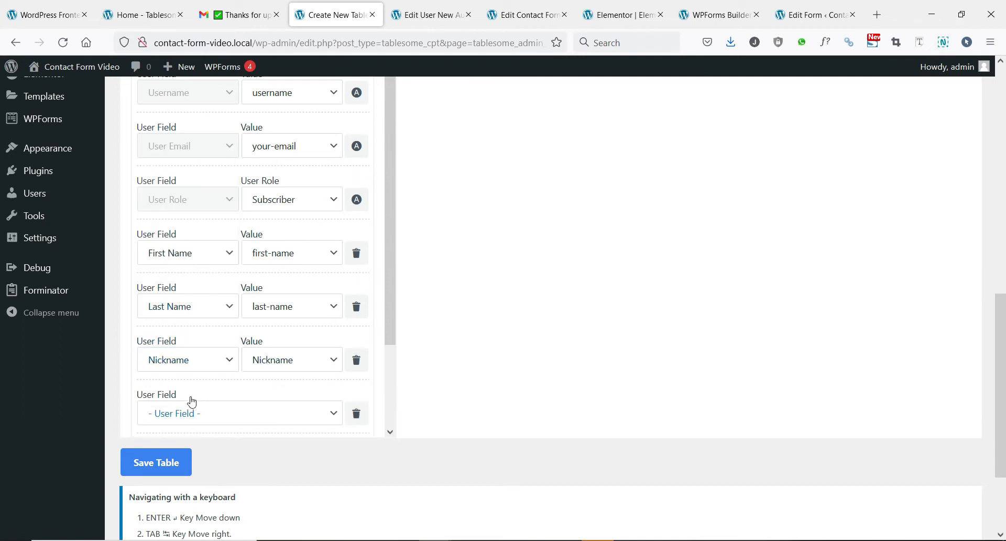
{"action": "left_click", "coordinate": [292, 413]}
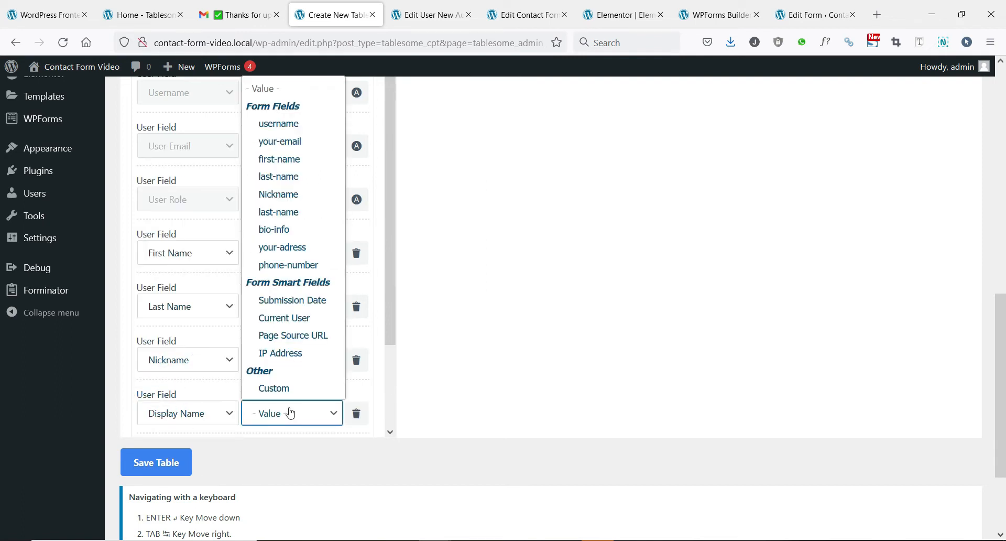
{"action": "mouse_move", "coordinate": [282, 246]}
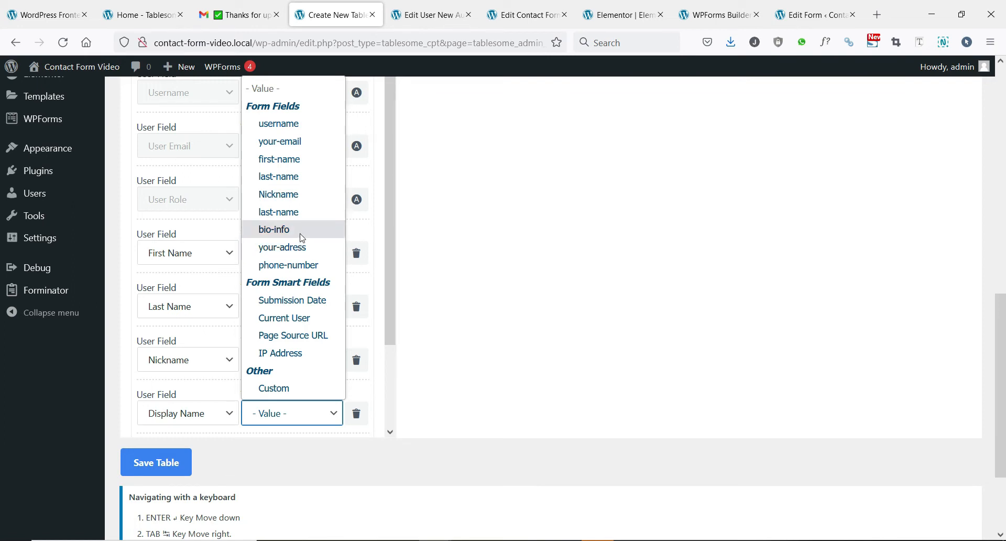
{"action": "left_click", "coordinate": [274, 229]}
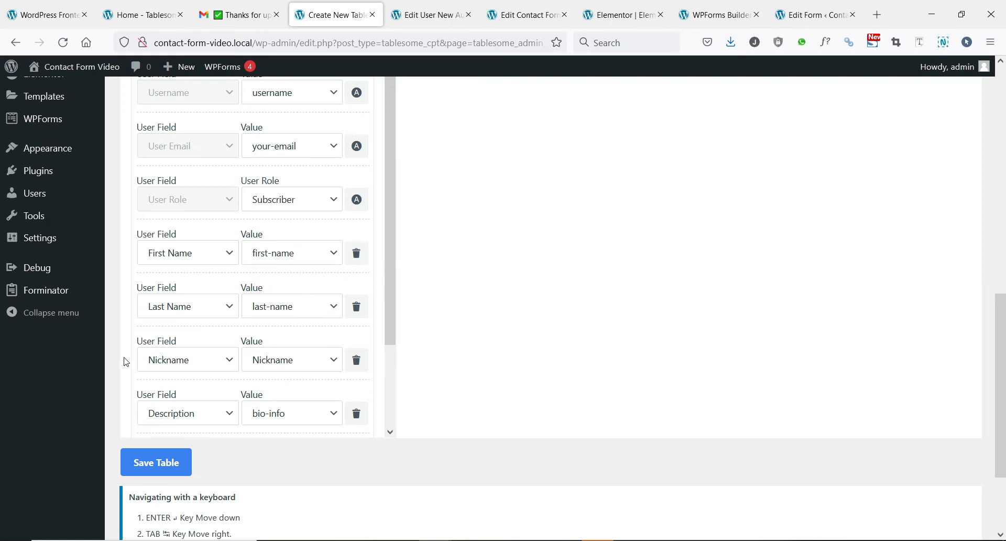
Step: Add a User Meta mapping row below Description and open its Meta Value list
{"action": "scroll", "scroll_direction": "down", "scroll_amount": 3}
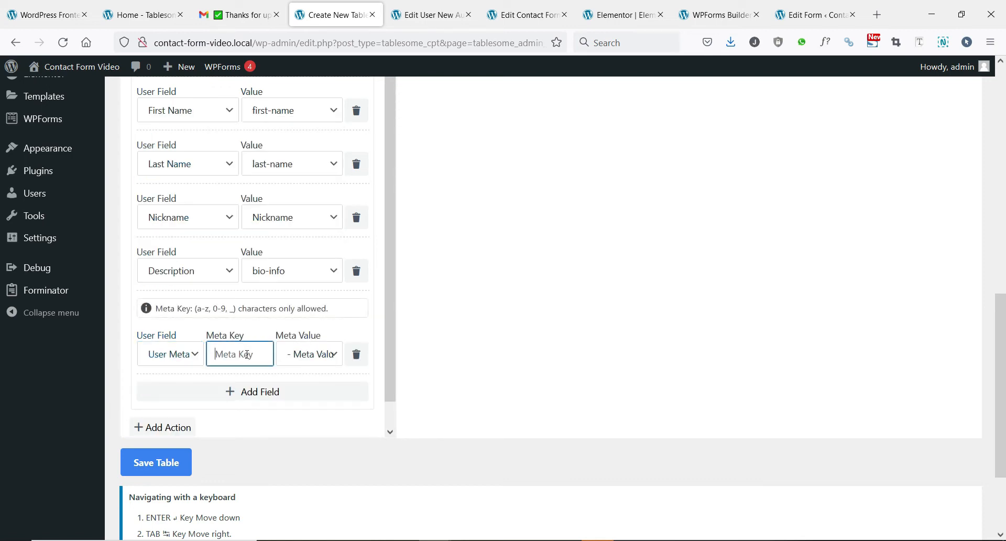
{"action": "left_click", "coordinate": [310, 354]}
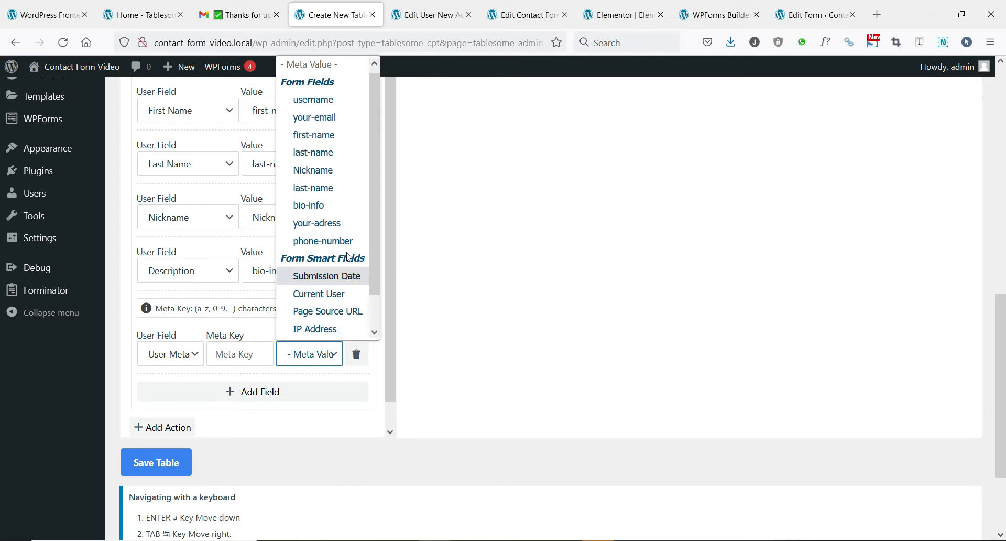
{"action": "mouse_move", "coordinate": [323, 241]}
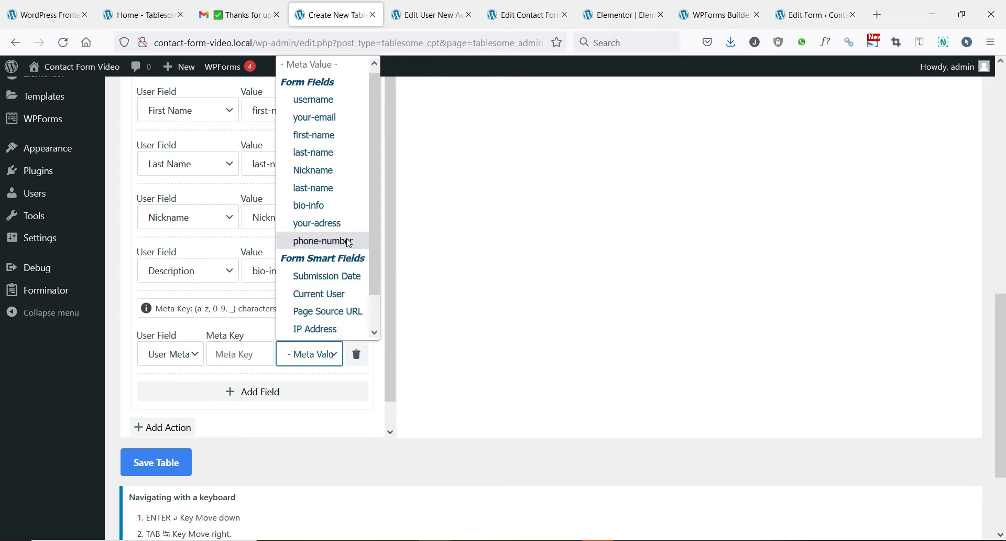
Step: Map the User Meta value to phone-number, save the table, and switch to the registration form
{"action": "left_click", "coordinate": [321, 240]}
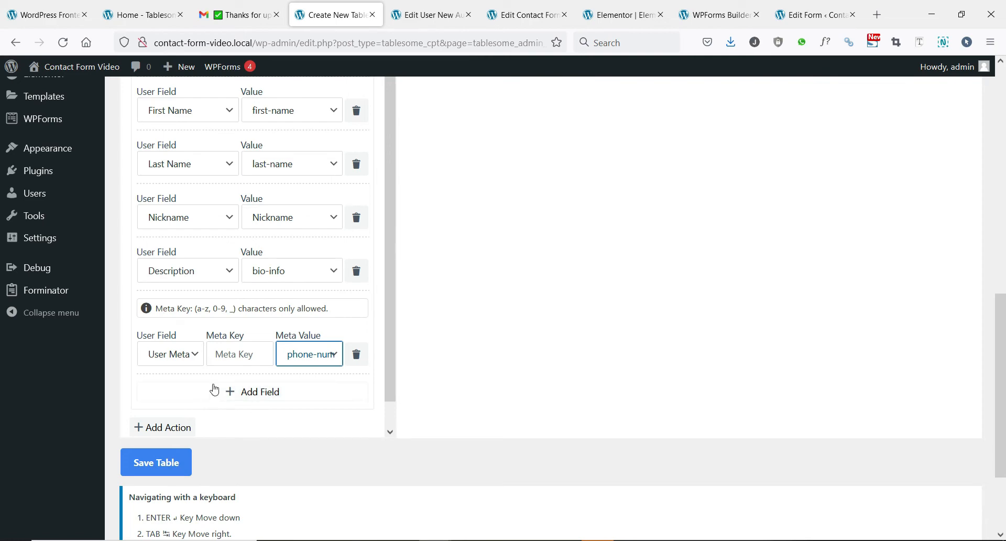
{"action": "scroll", "scroll_direction": "up", "scroll_amount": 3}
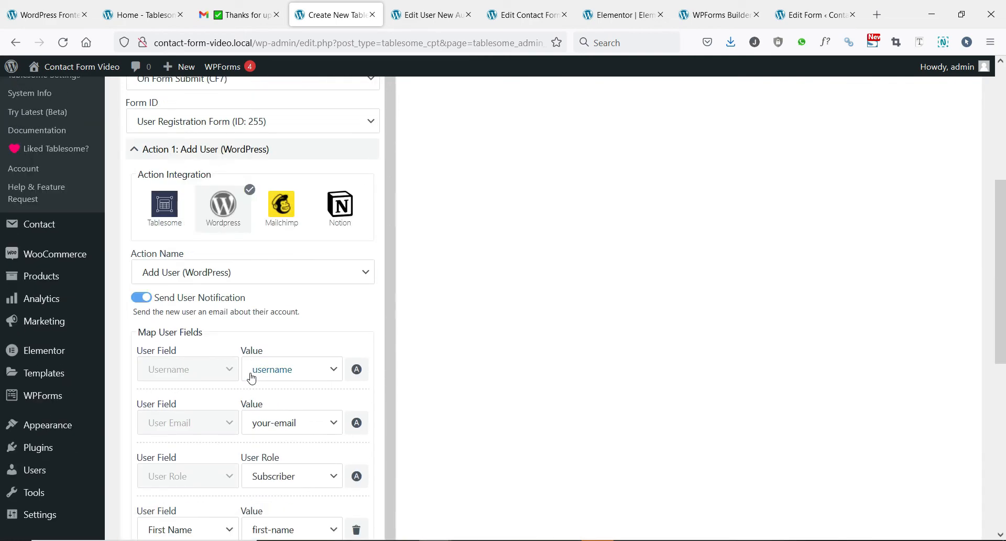
{"action": "scroll", "scroll_direction": "down", "scroll_amount": 3}
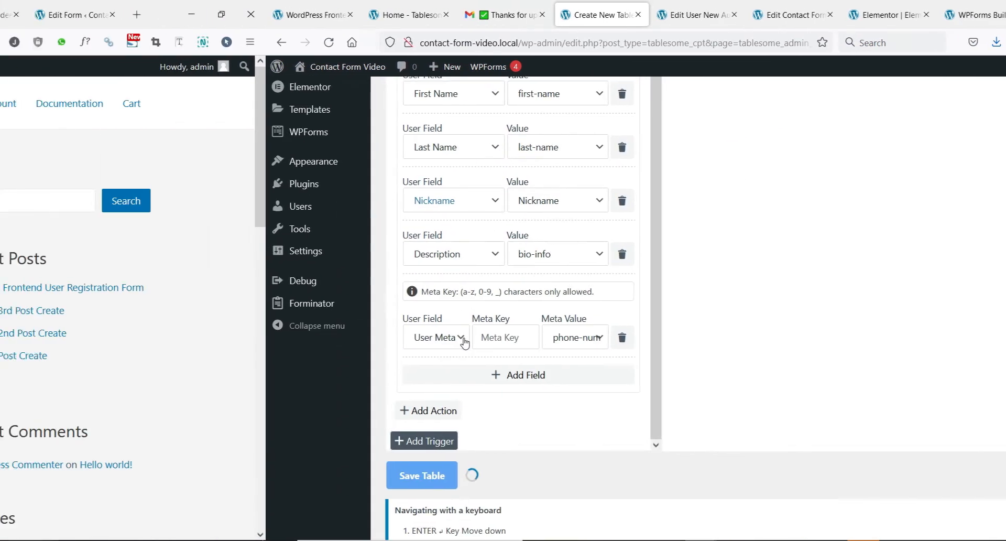
{"action": "left_click", "coordinate": [49, 14]}
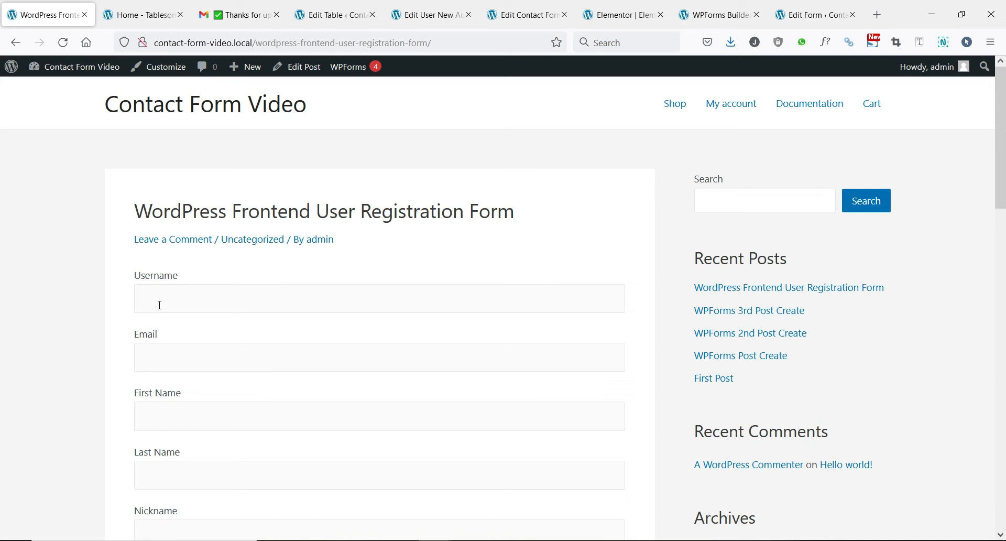
{"action": "mouse_move", "coordinate": [174, 312]}
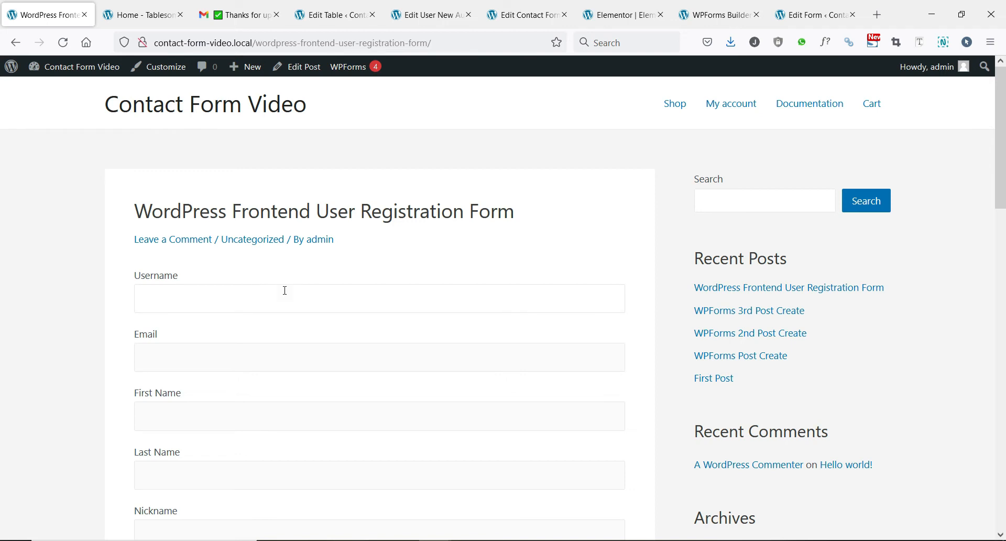
Step: Fill the registration form: username New-User-1, email user…, name New User, bio 'I am a new u'
{"action": "type", "text": "New-"}
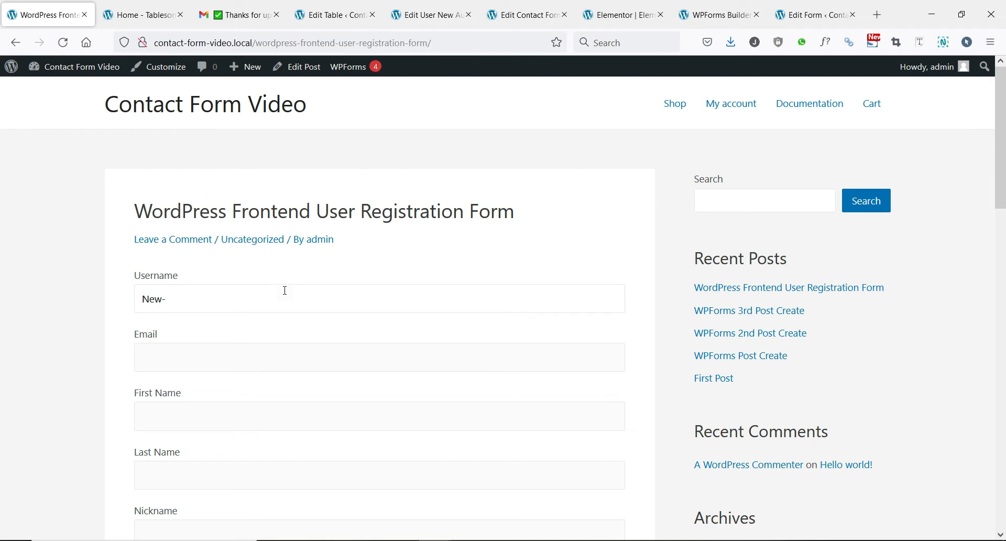
{"action": "type", "text": "User-1"}
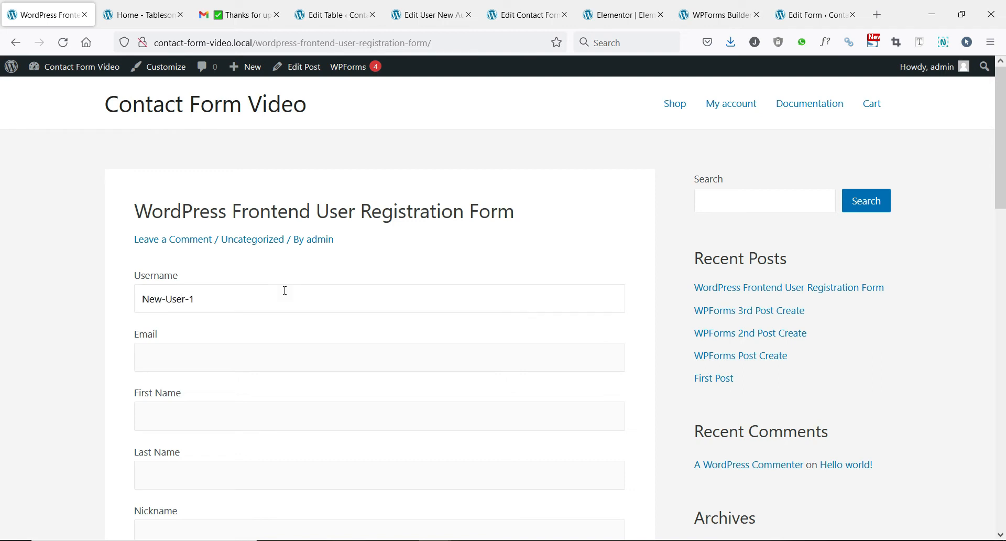
{"action": "left_click", "coordinate": [293, 357]}
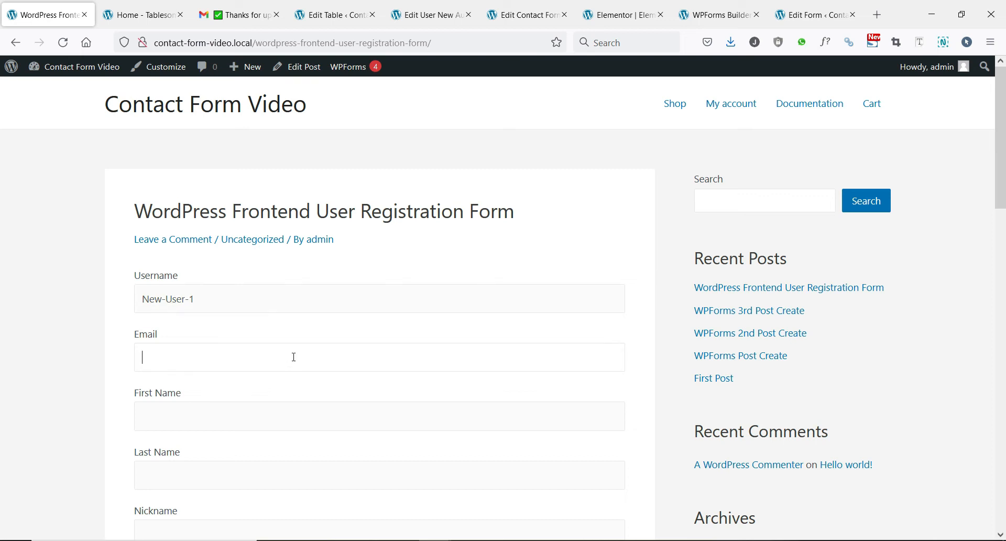
{"action": "type", "text": "user@emailtest.com"}
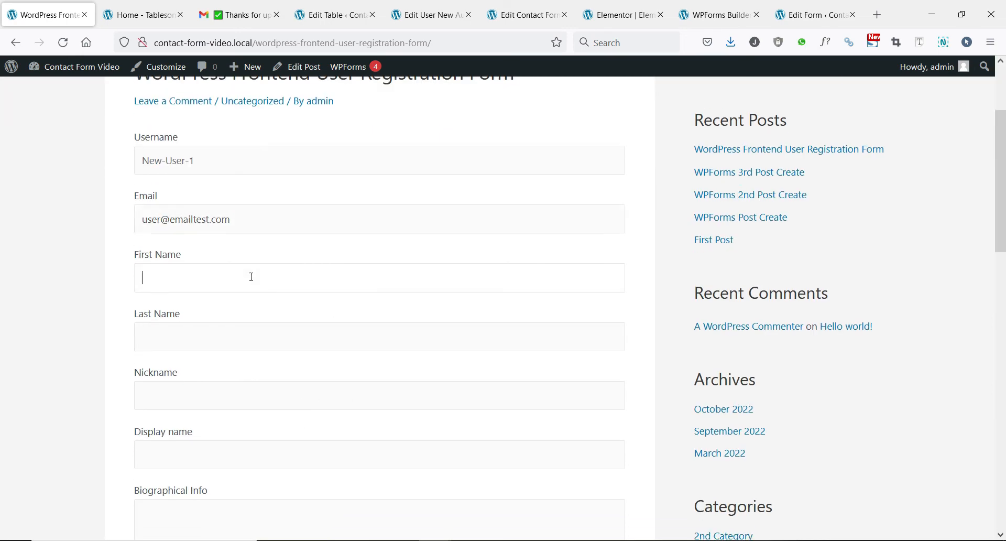
{"action": "type", "text": "New"}
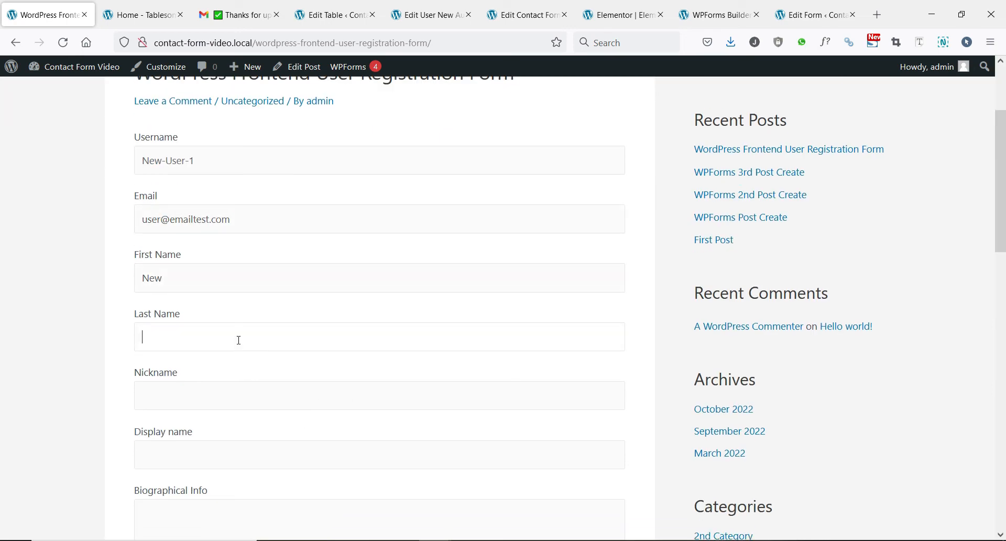
{"action": "type", "text": "User"}
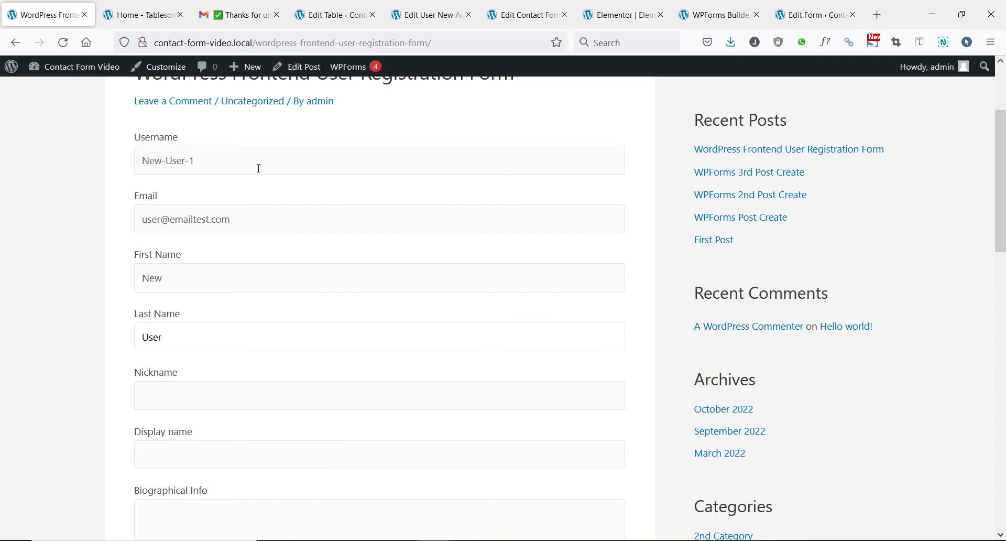
{"action": "type", "text": "New-User-1"}
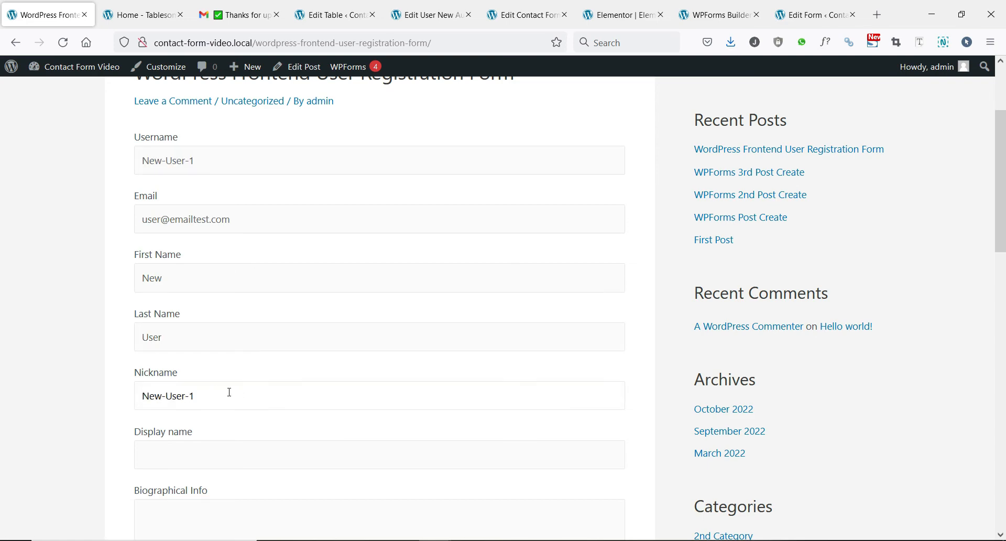
{"action": "scroll", "scroll_direction": "down", "scroll_amount": 3}
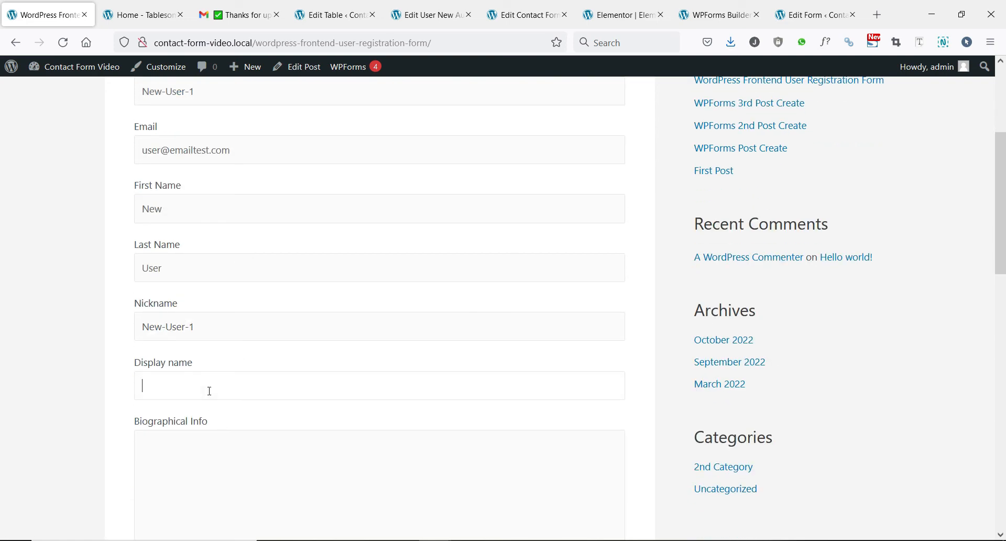
{"action": "type", "text": "New-User-1"}
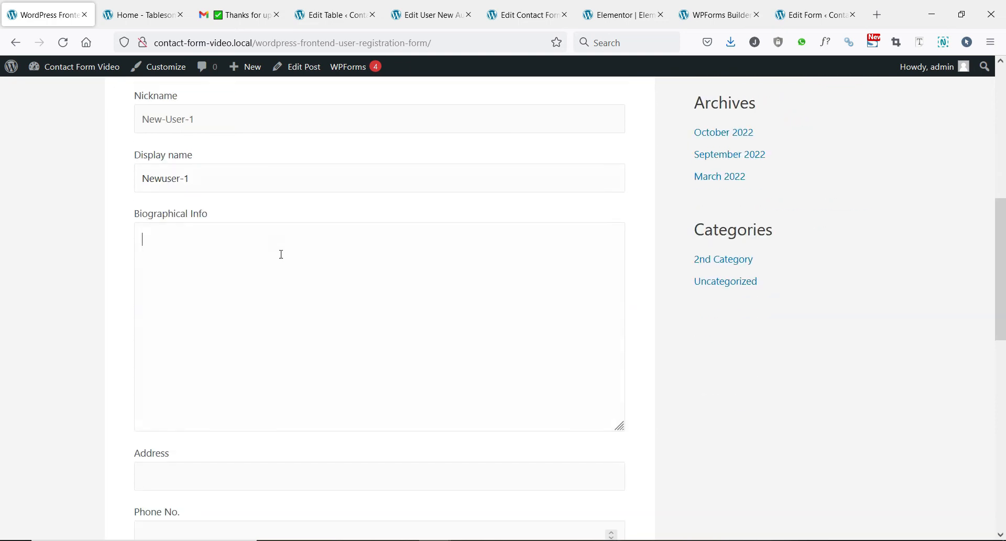
{"action": "type", "text": "I am a new u"}
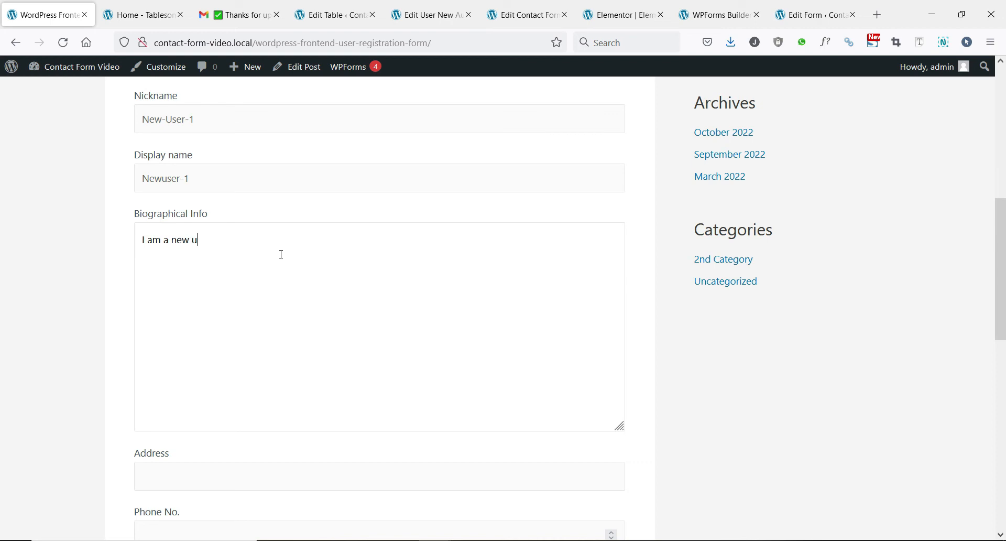
{"action": "scroll", "scroll_direction": "down", "scroll_amount": 3}
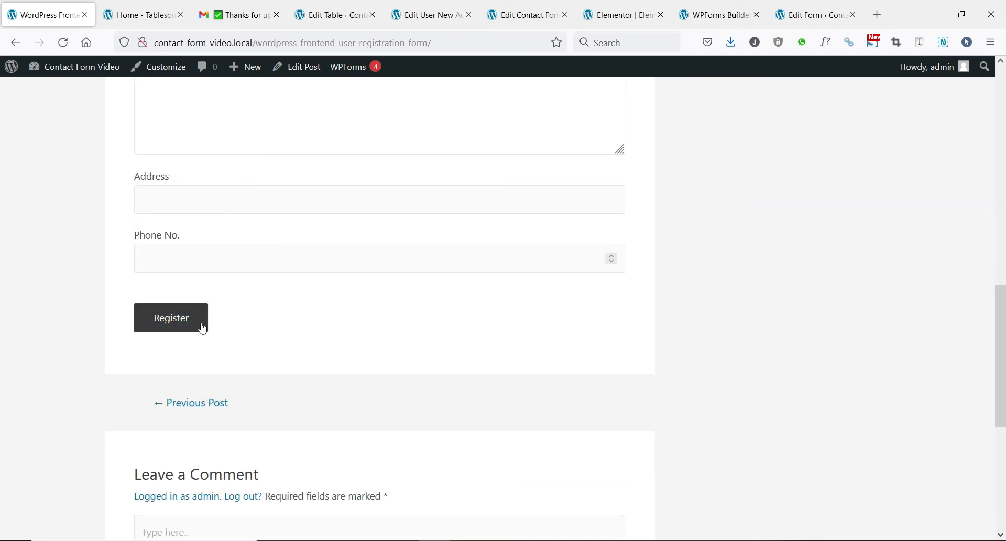
Step: Register New-User-1, wait for the sent confirmation, and return to the New Author editor
{"action": "left_click", "coordinate": [171, 317]}
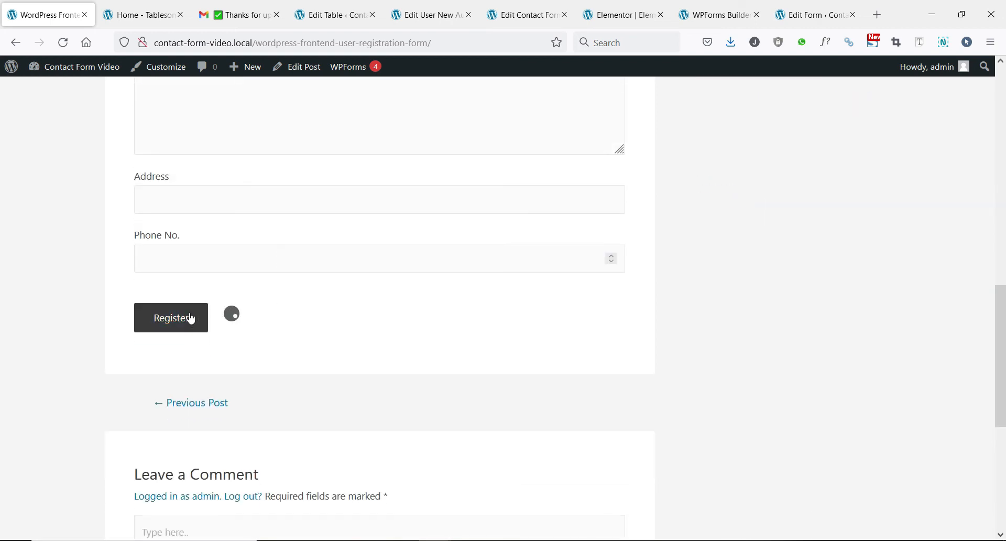
{"action": "left_click", "coordinate": [171, 317]}
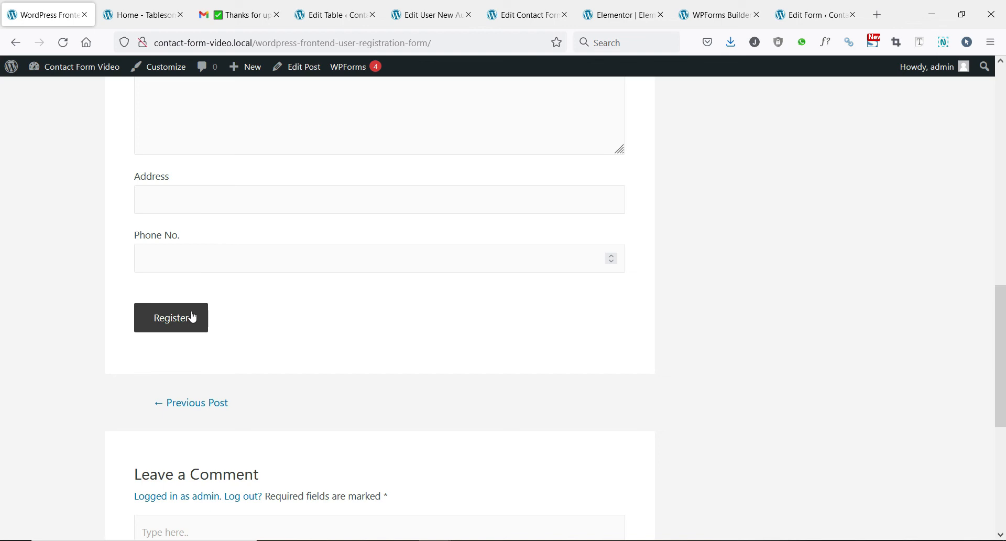
{"action": "left_click", "coordinate": [171, 317]}
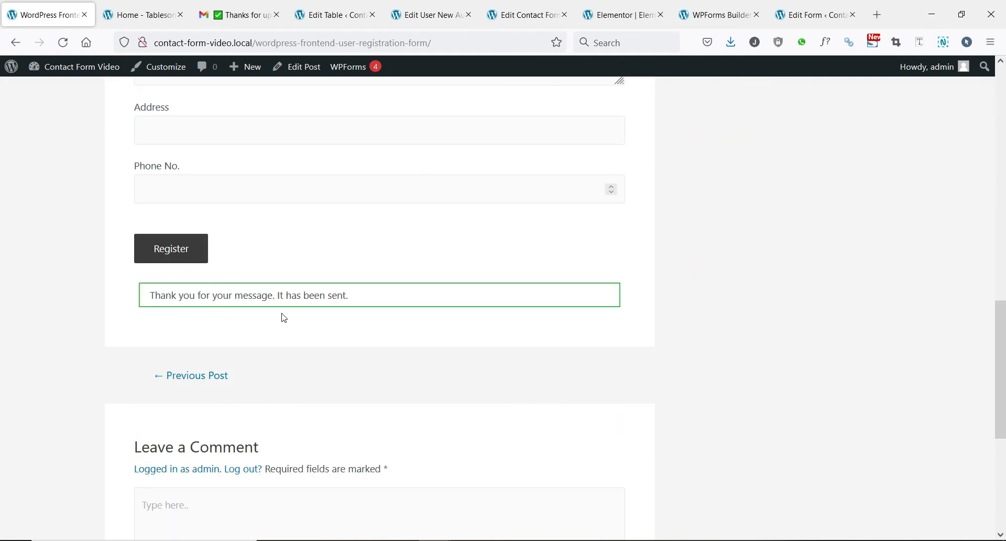
{"action": "left_click", "coordinate": [426, 14]}
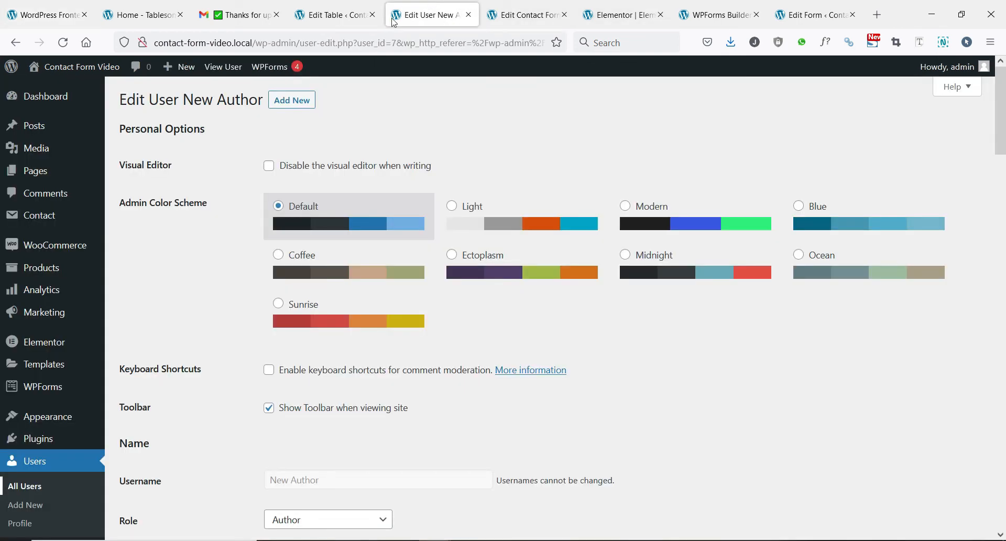
Step: Find Subscriber New-User-1 in All Users and review its profile's name and email
{"action": "scroll", "scroll_direction": "down", "scroll_amount": 3}
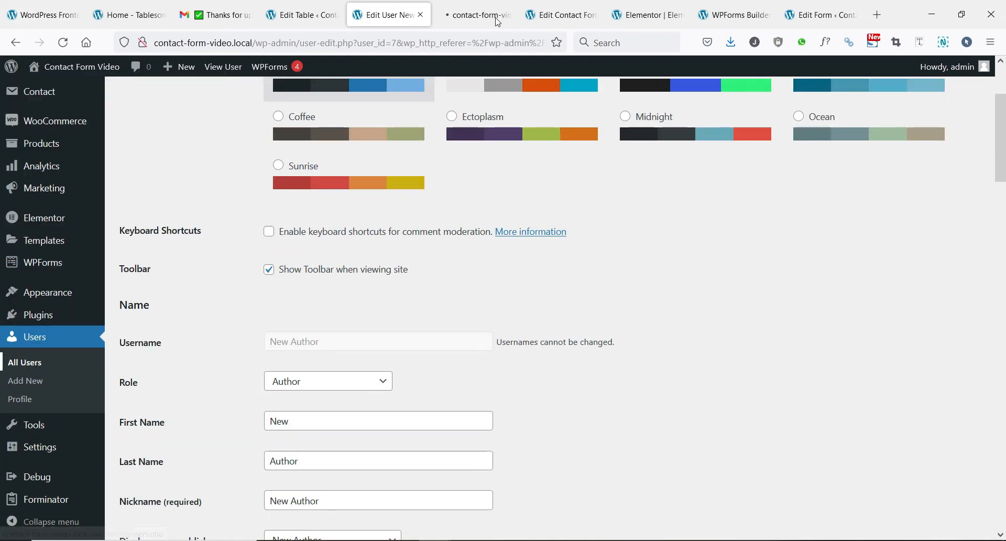
{"action": "left_click", "coordinate": [475, 14]}
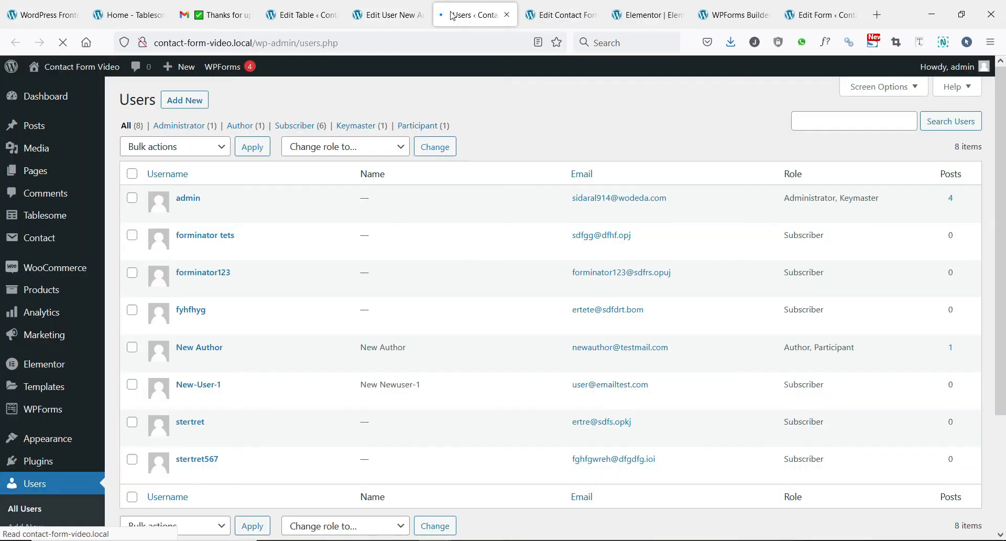
{"action": "scroll", "scroll_direction": "down", "scroll_amount": 3}
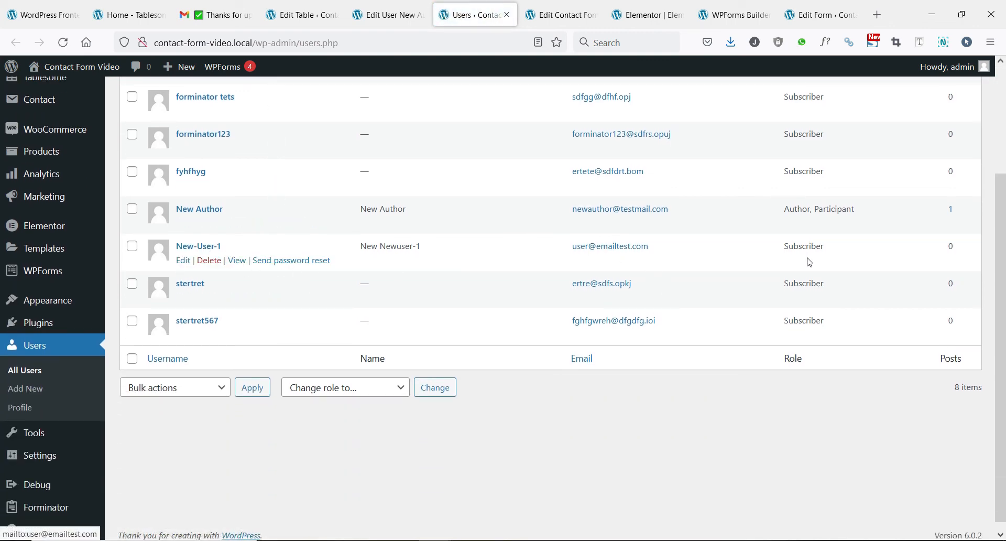
{"action": "left_click", "coordinate": [183, 260]}
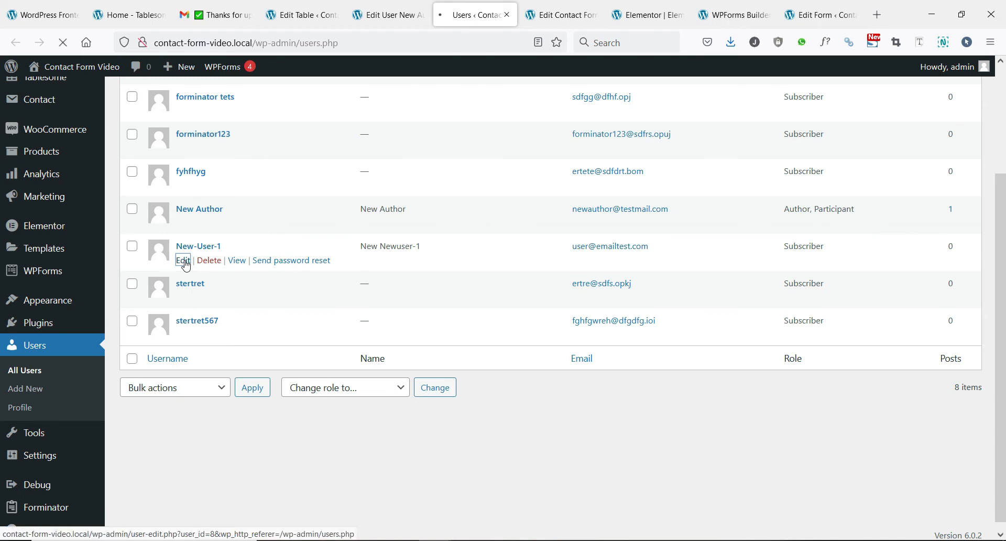
{"action": "left_click", "coordinate": [183, 260]}
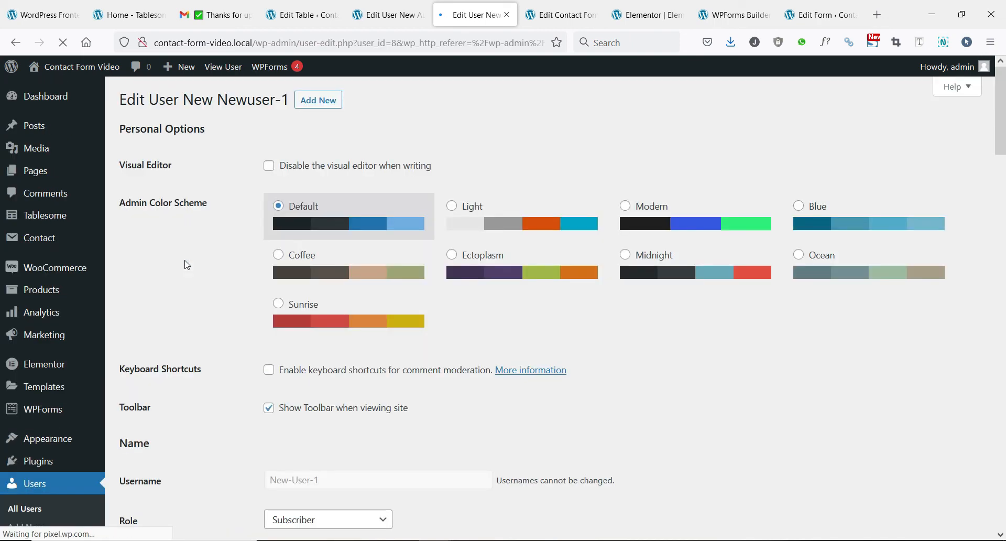
{"action": "scroll", "scroll_direction": "down", "scroll_amount": 3}
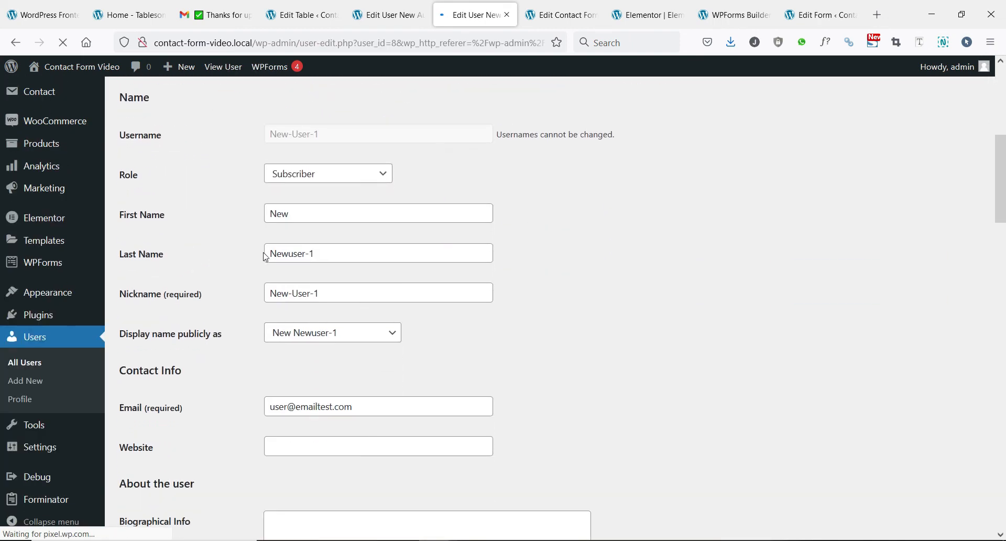
{"action": "scroll", "scroll_direction": "down", "scroll_amount": 3}
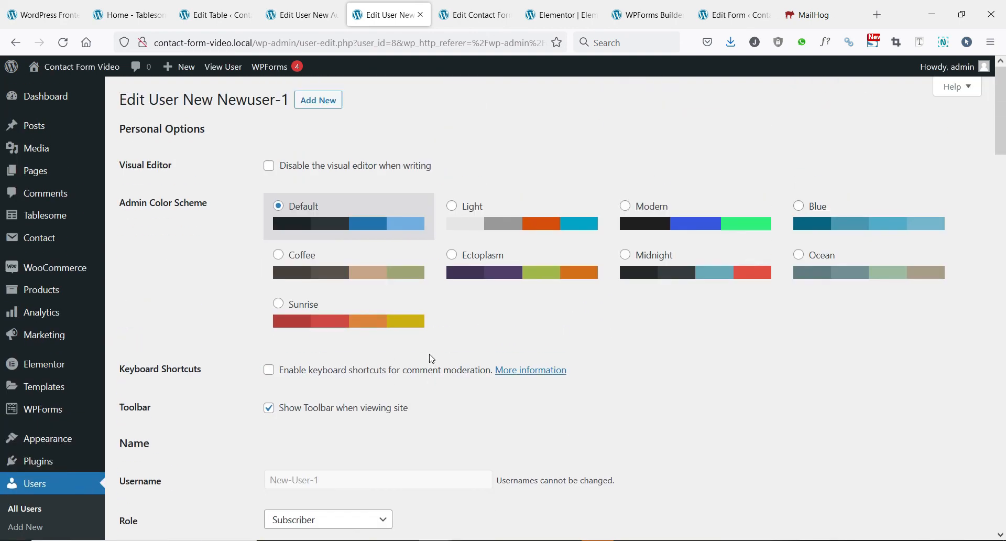
Step: View the New User Registration notice and open New-User-1's Login Details email in MailHog
{"action": "left_click", "coordinate": [811, 15]}
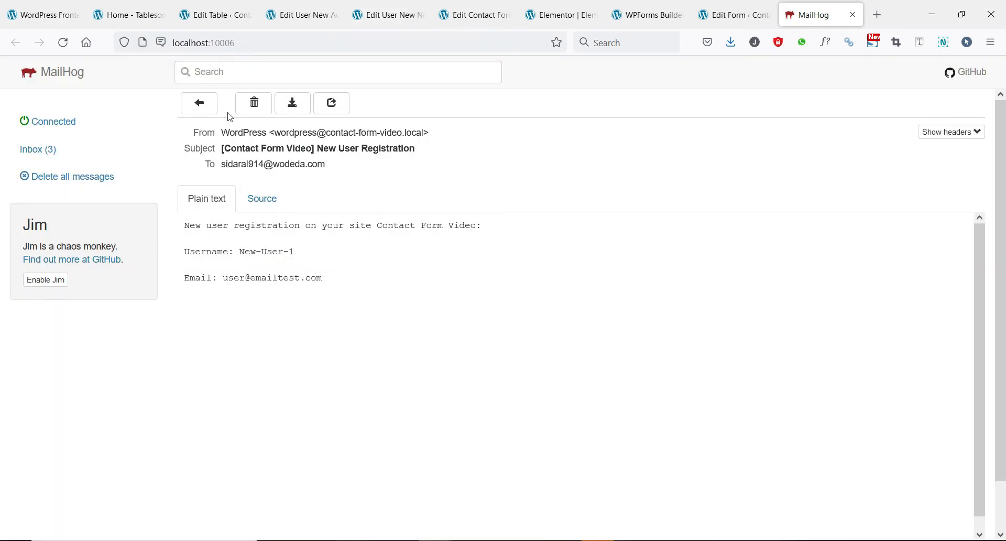
{"action": "left_click", "coordinate": [198, 102]}
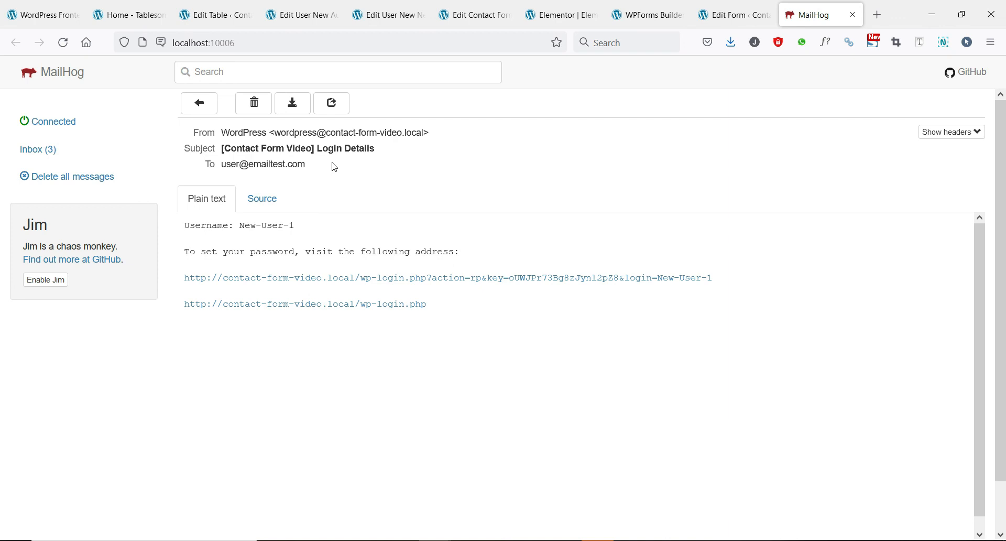
{"action": "mouse_move", "coordinate": [349, 164]}
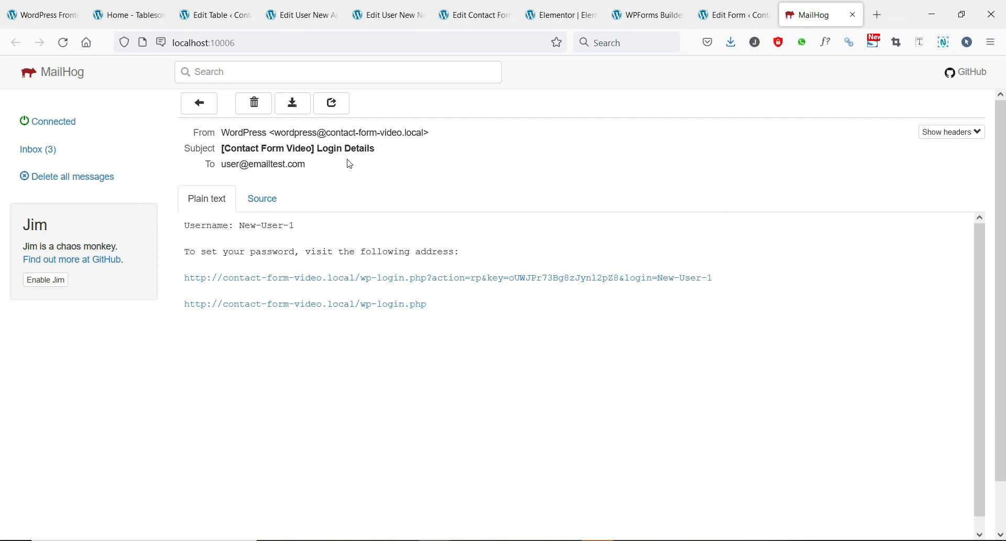
{"action": "mouse_move", "coordinate": [353, 161]}
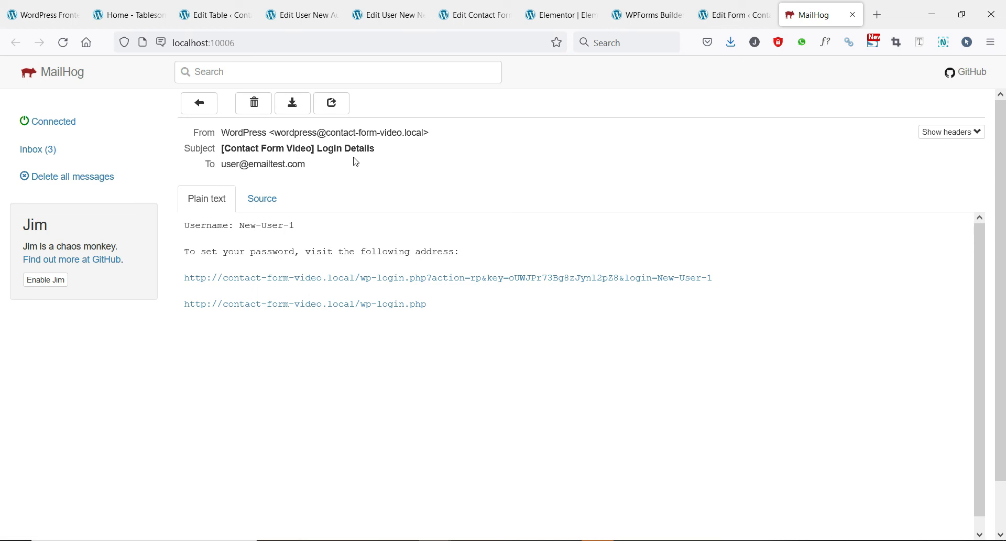
{"action": "mouse_move", "coordinate": [371, 303]}
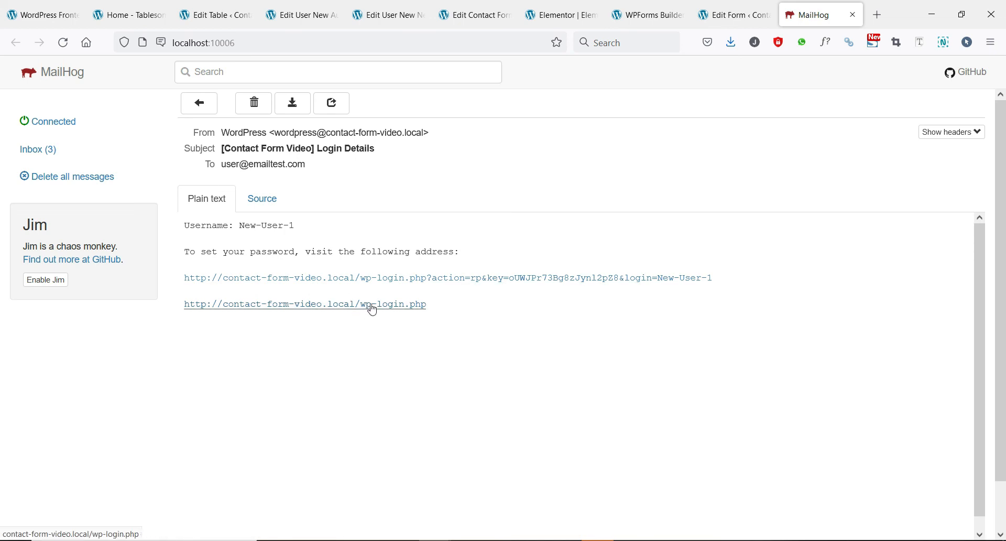
{"action": "mouse_move", "coordinate": [411, 286]}
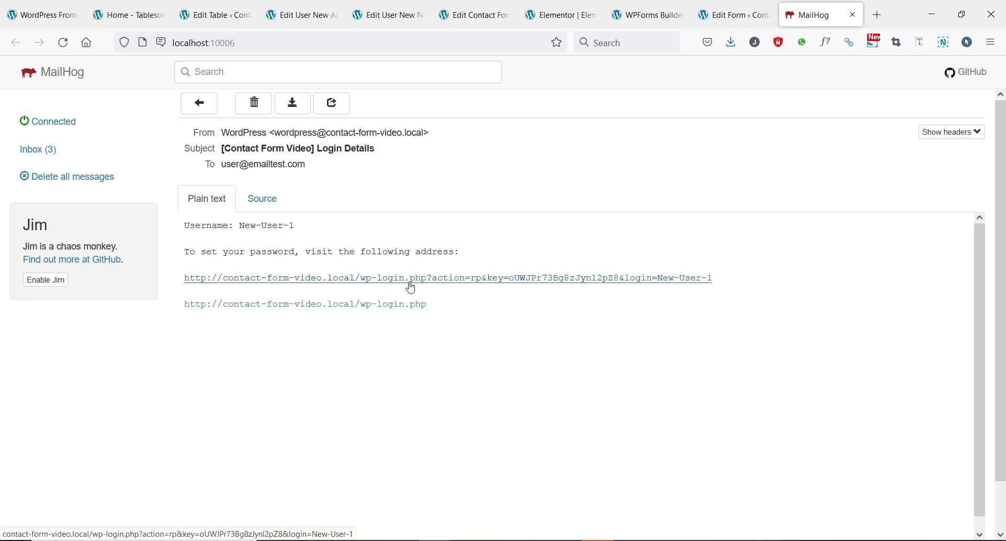
Step: Follow the email's password-setup link to New-User-1's Reset Password page
{"action": "left_click", "coordinate": [447, 278]}
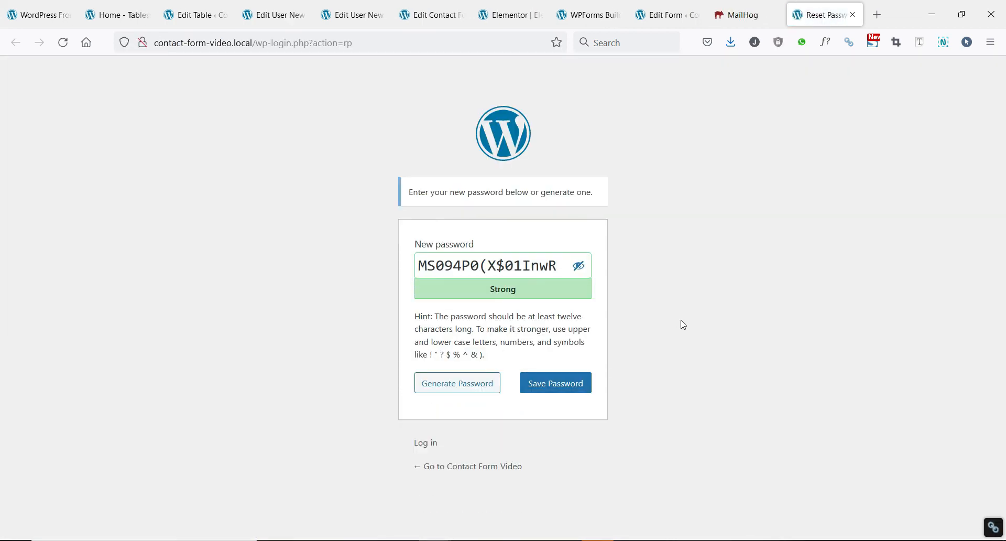
{"action": "mouse_move", "coordinate": [823, 386]}
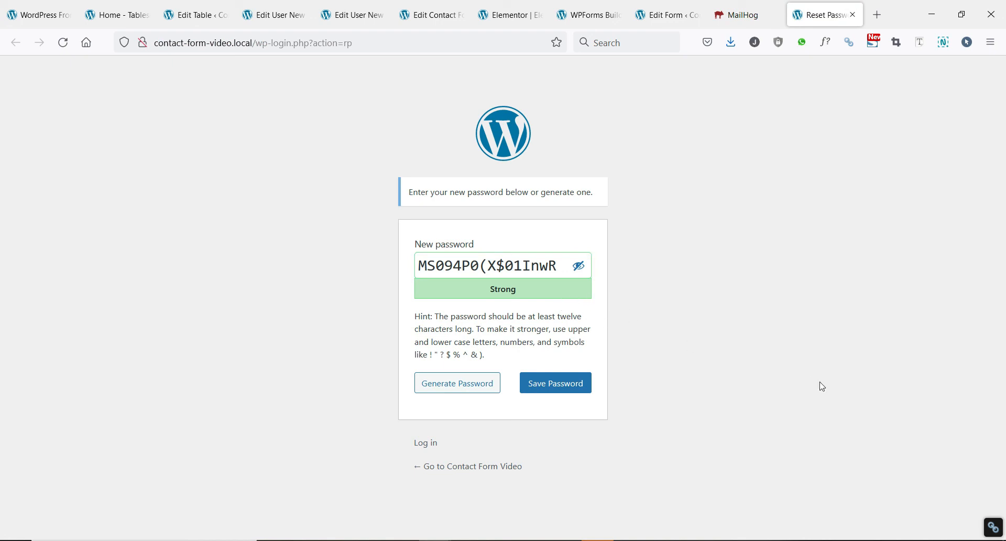
{"action": "mouse_move", "coordinate": [815, 378]}
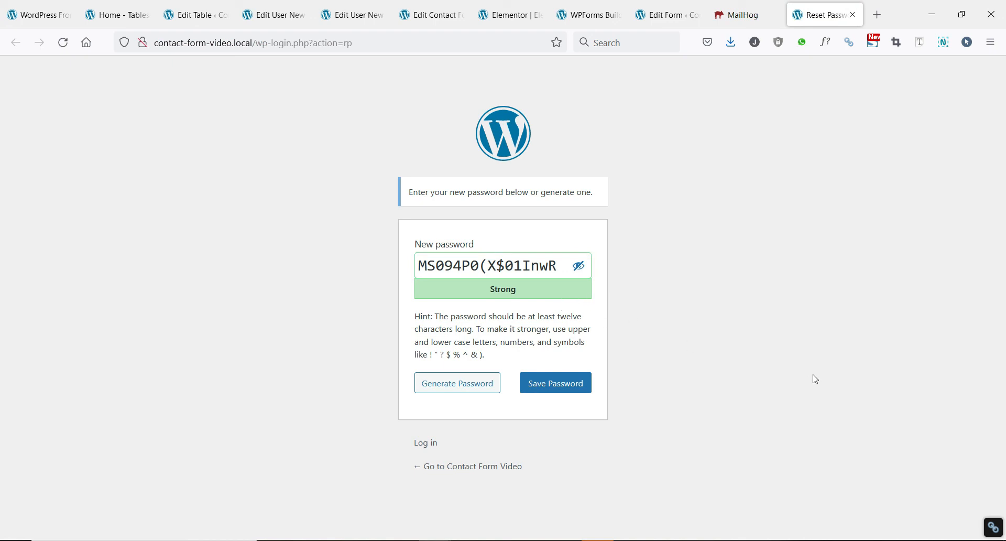
{"action": "mouse_move", "coordinate": [288, 172]}
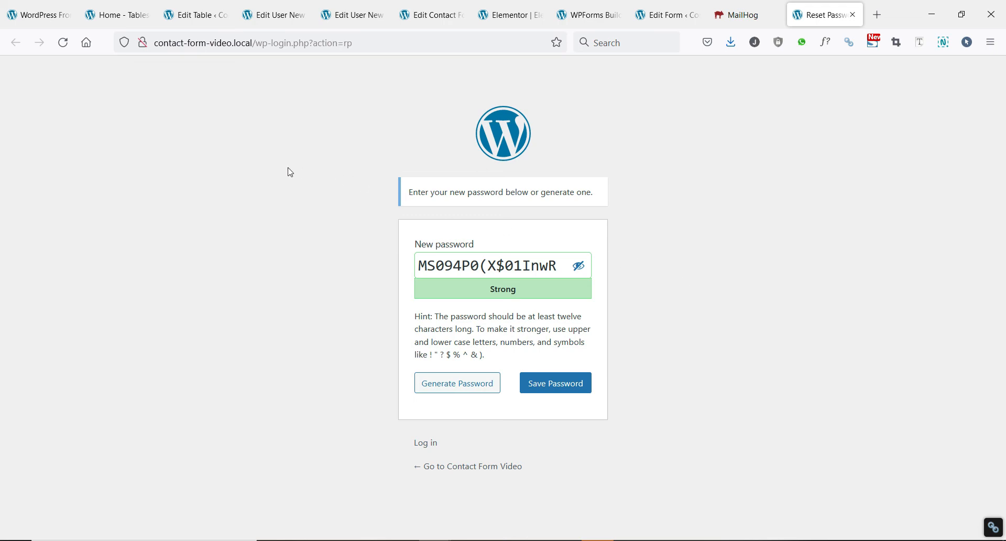